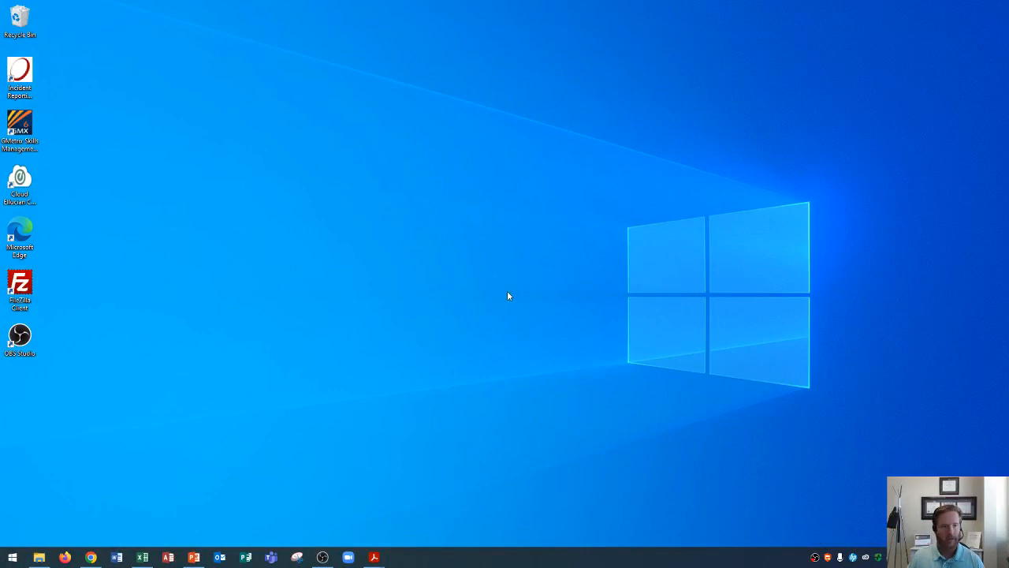
mouse_move(90, 537)
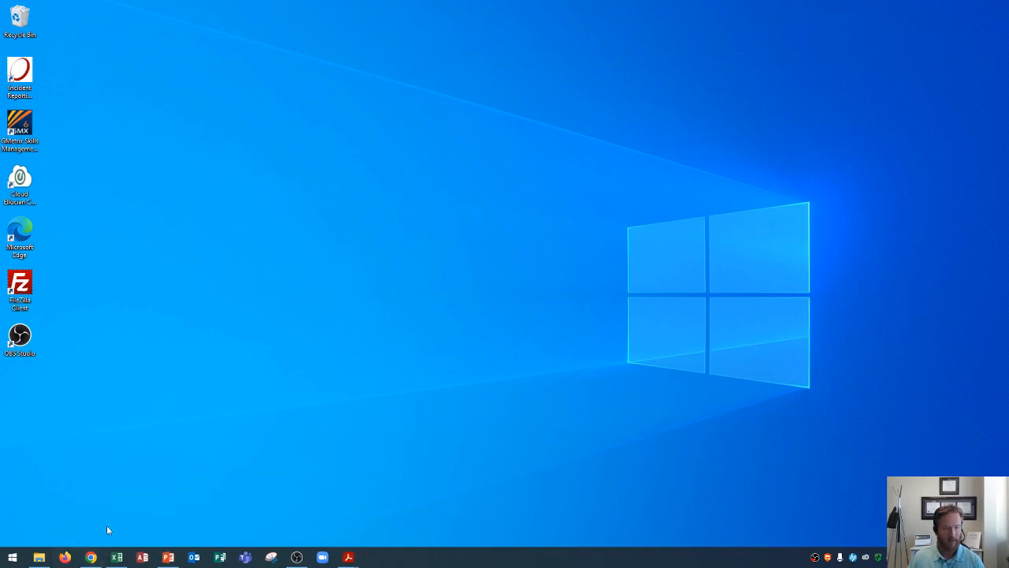
mouse_move(385, 295)
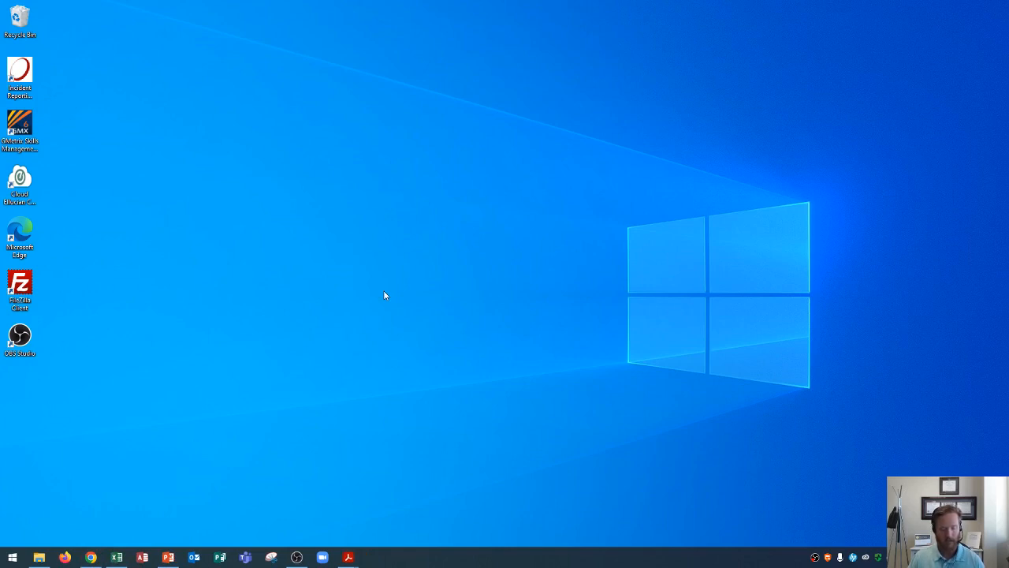
mouse_move(2, 544)
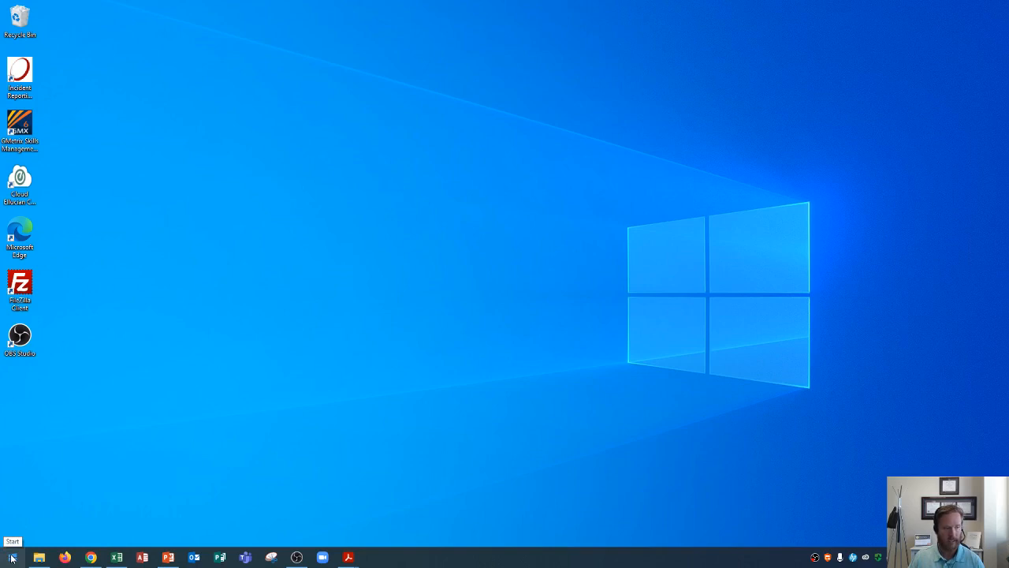
- Open the Windows Start menu to show recently added apps and the app list
left_click(12, 557)
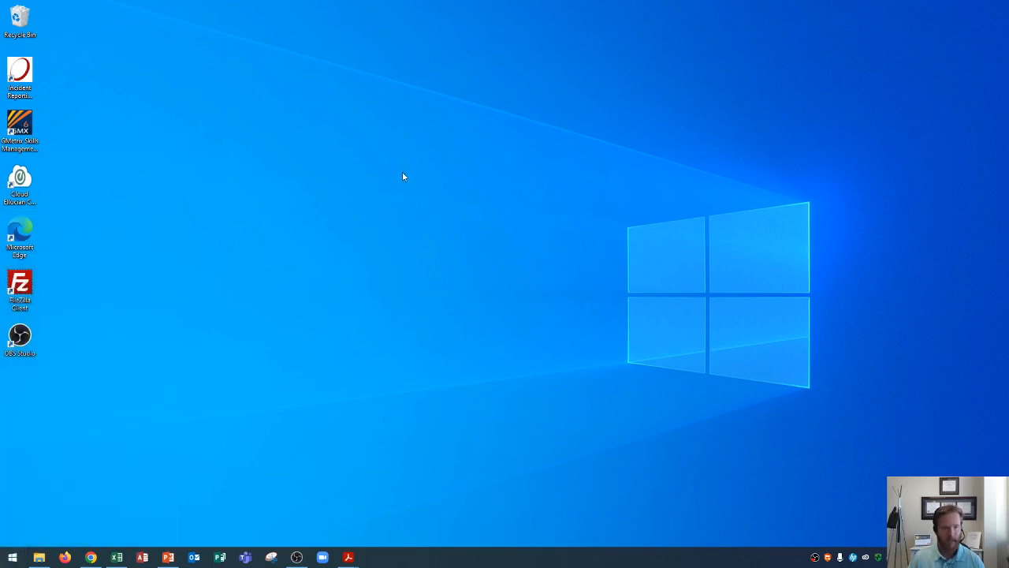
mouse_move(426, 221)
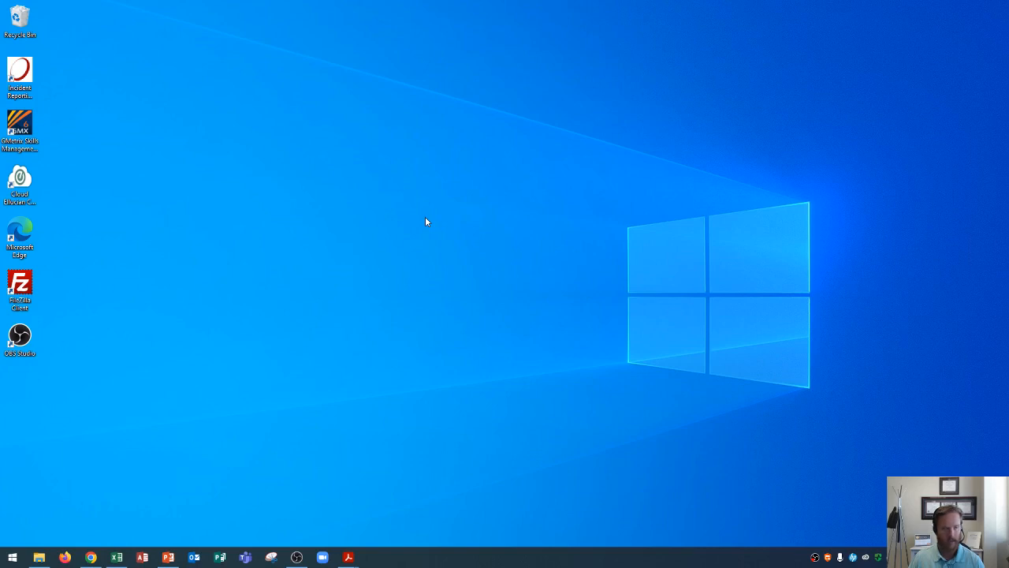
left_click(12, 557)
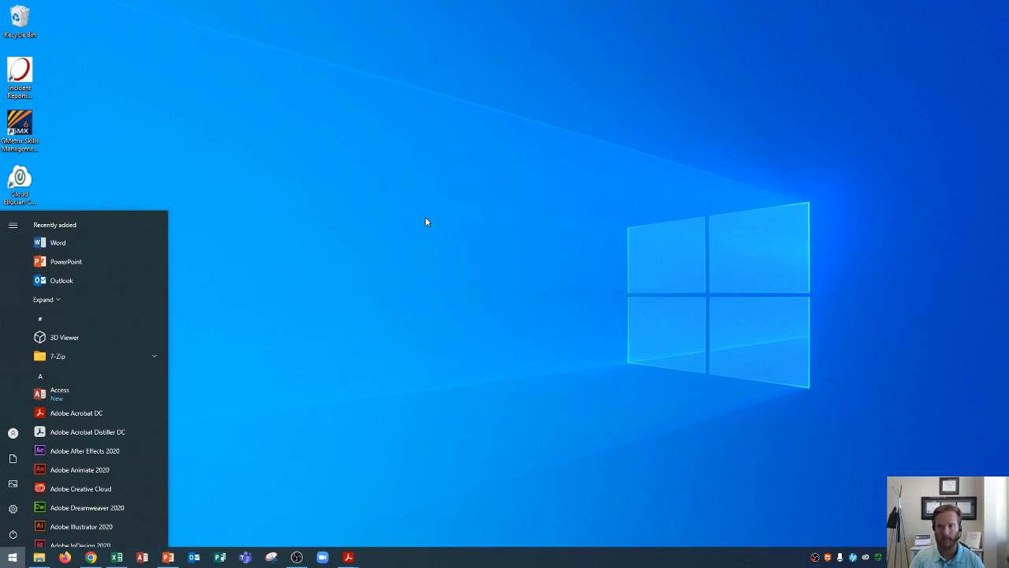
mouse_move(123, 242)
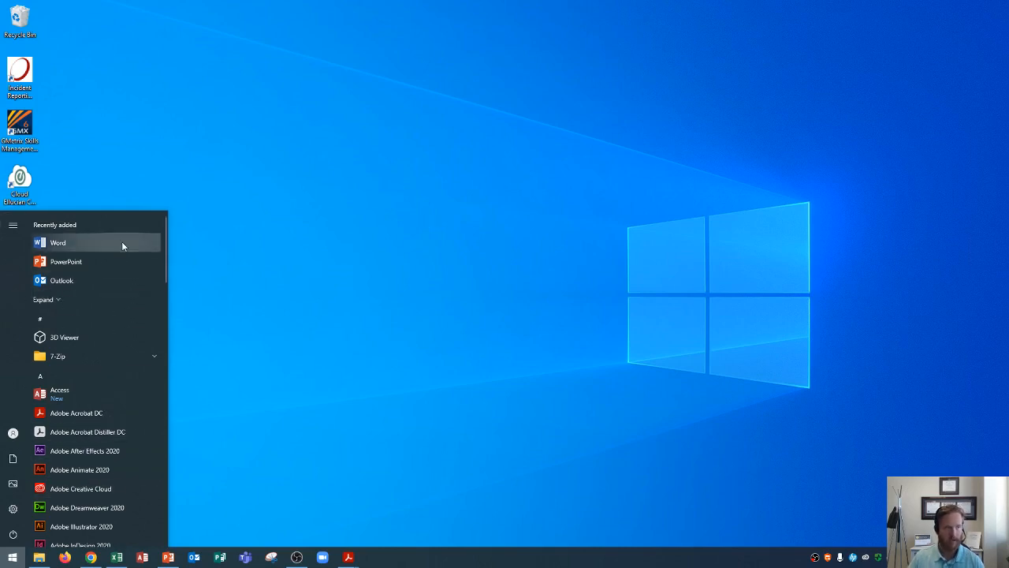
mouse_move(445, 202)
type("word")
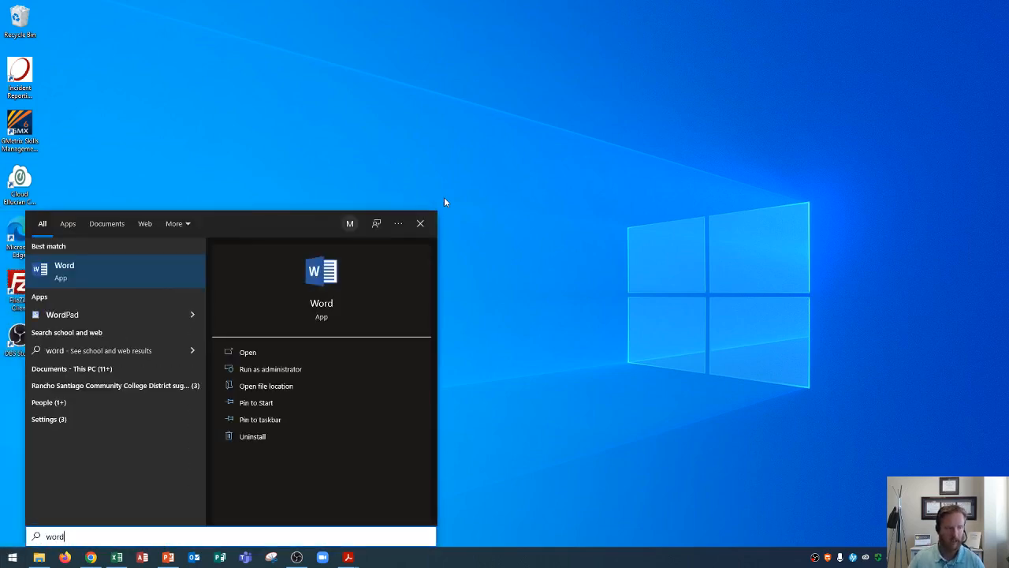
mouse_move(326, 164)
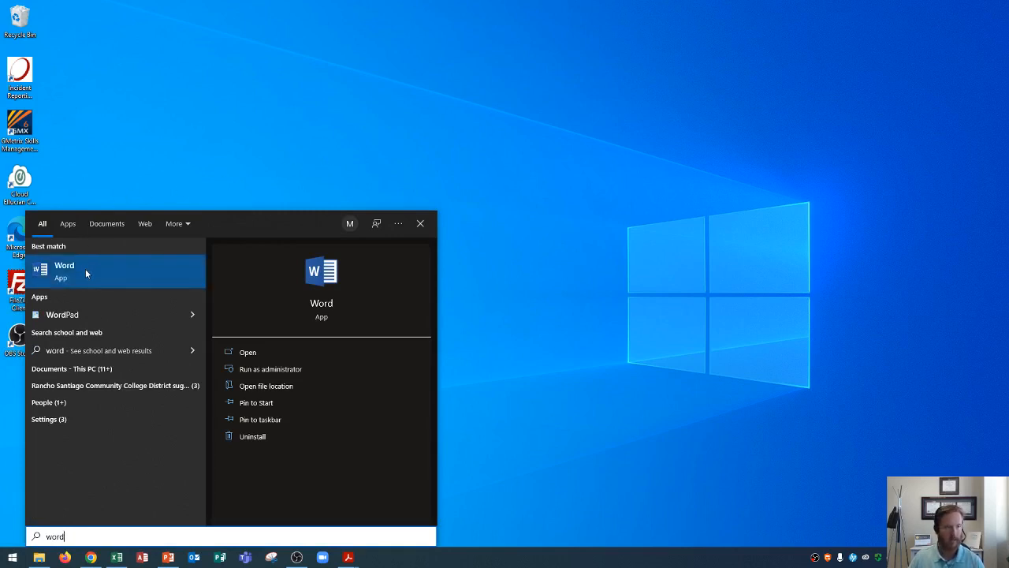
mouse_move(74, 270)
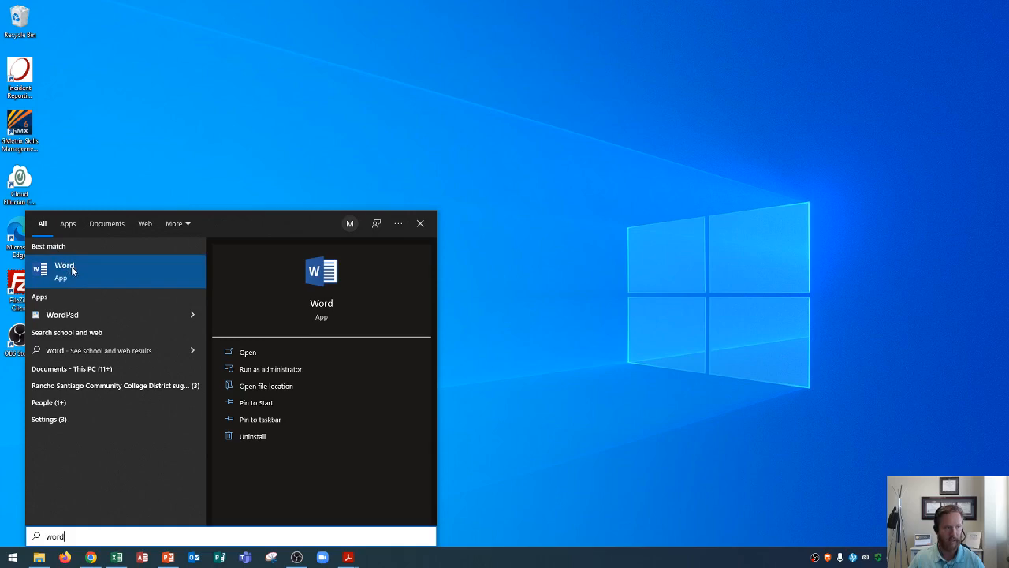
mouse_move(80, 272)
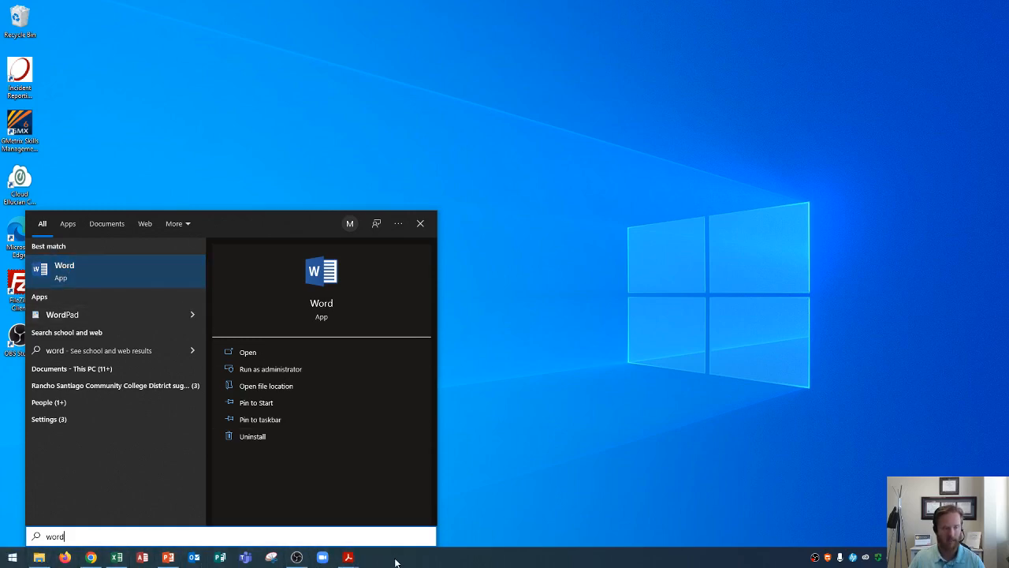
mouse_move(431, 560)
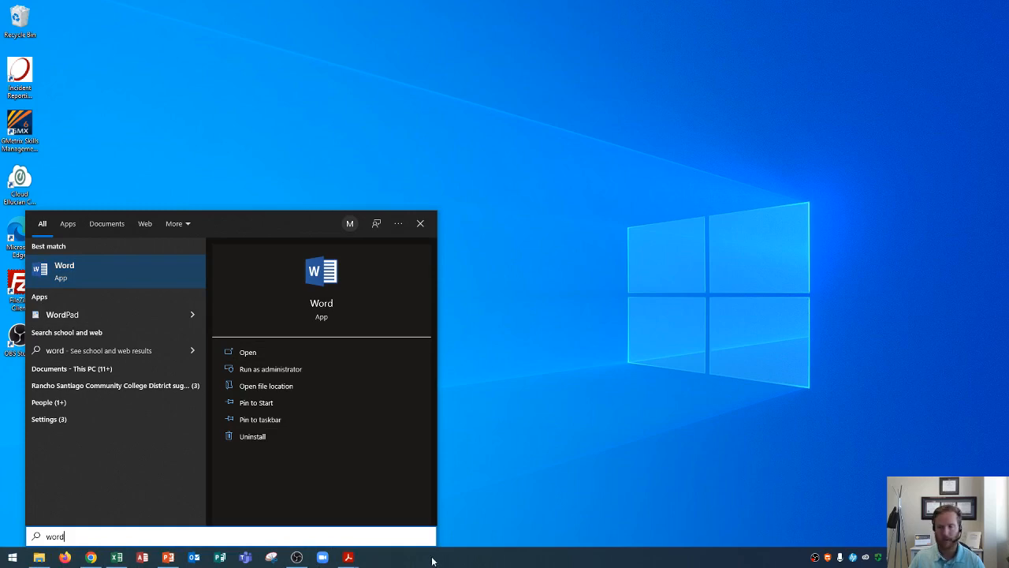
mouse_move(264, 485)
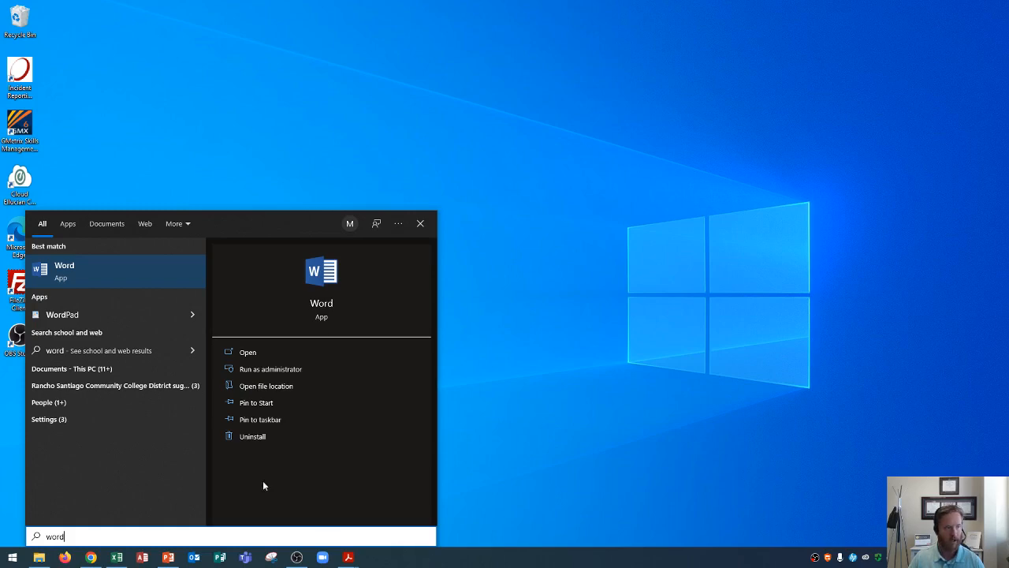
mouse_move(65, 271)
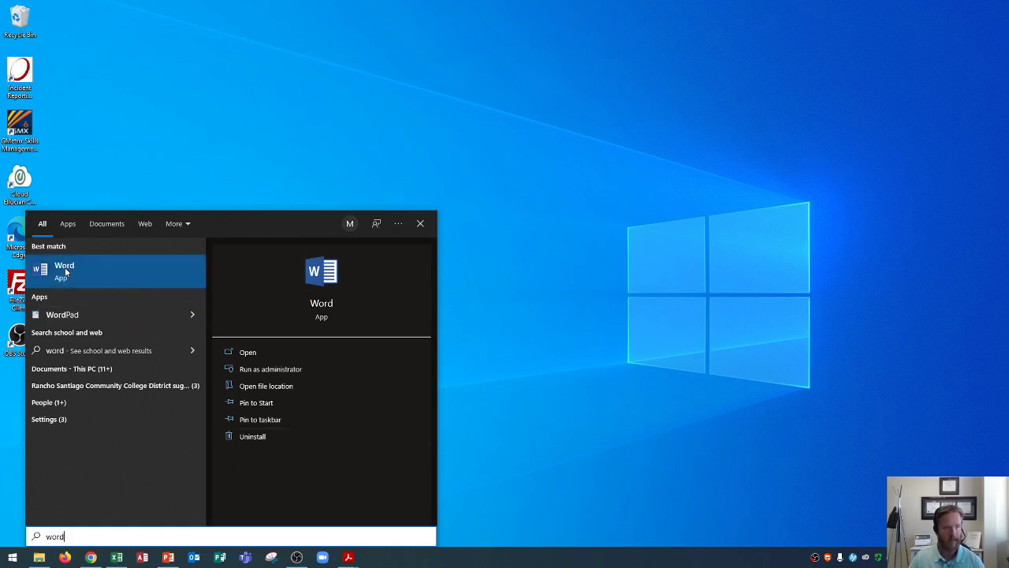
- Pin the Word app to the taskbar from its Start menu entry
right_click(64, 269)
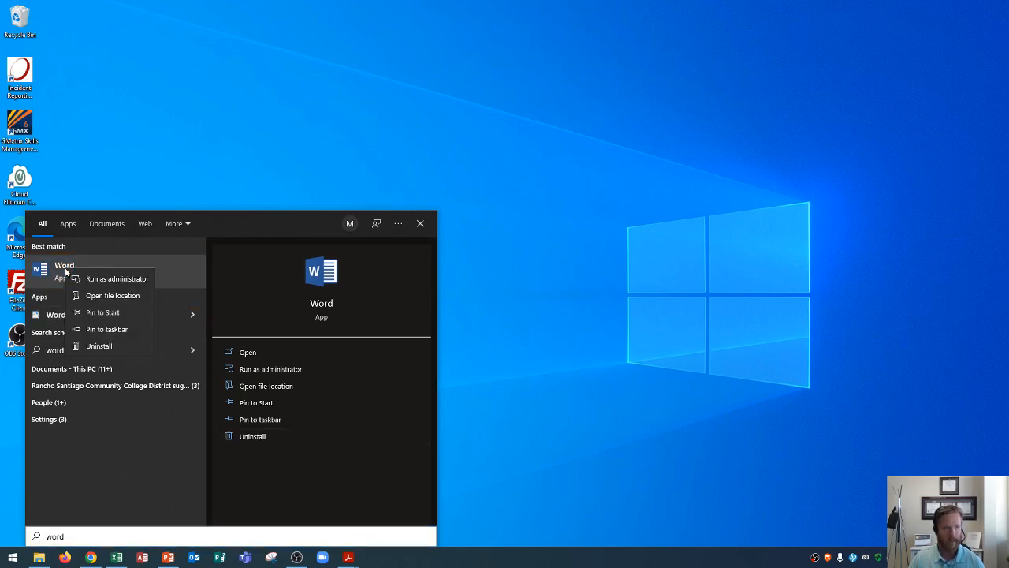
mouse_move(106, 329)
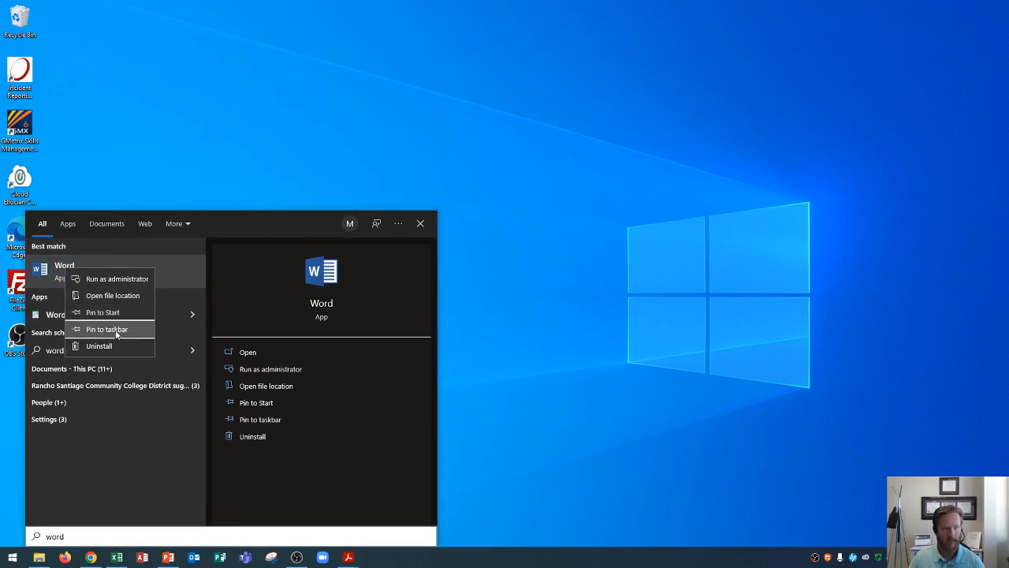
left_click(106, 328)
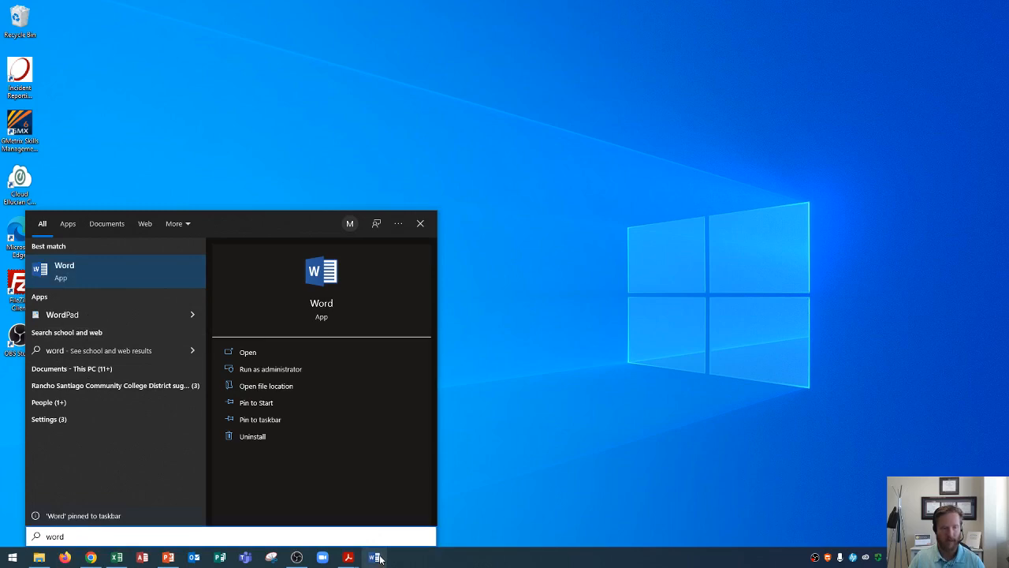
mouse_move(410, 535)
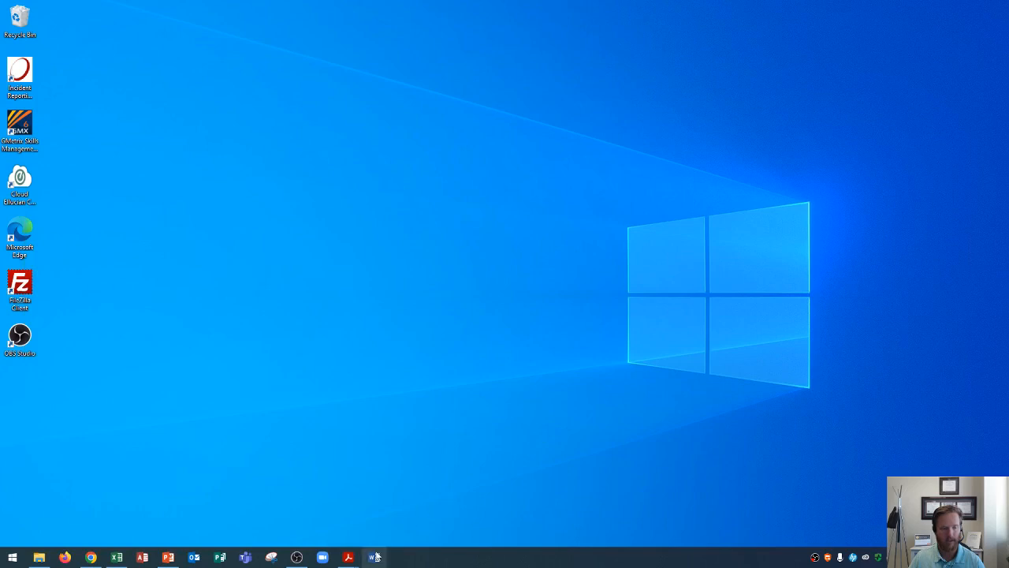
mouse_move(461, 441)
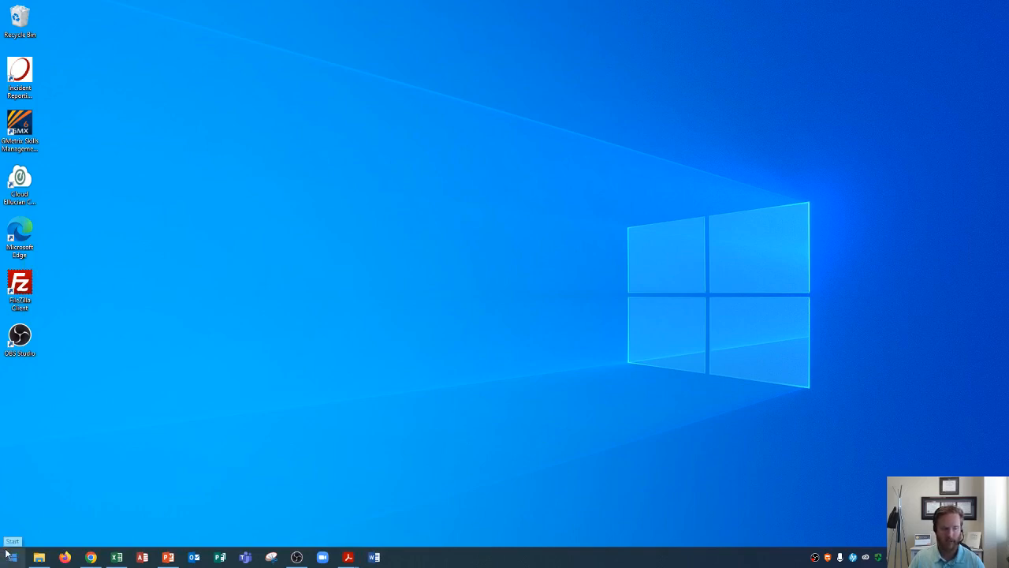
mouse_move(437, 485)
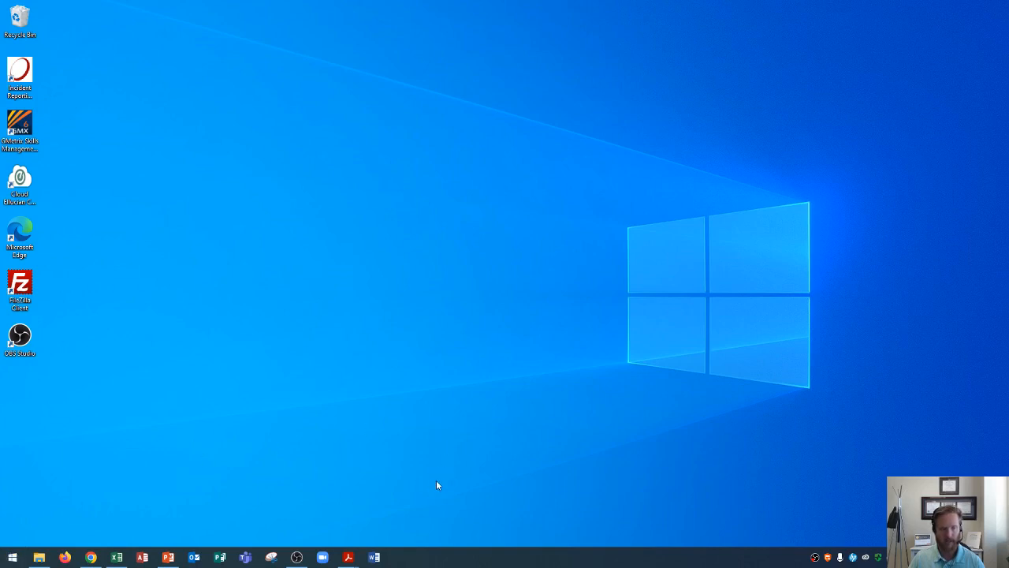
mouse_move(422, 482)
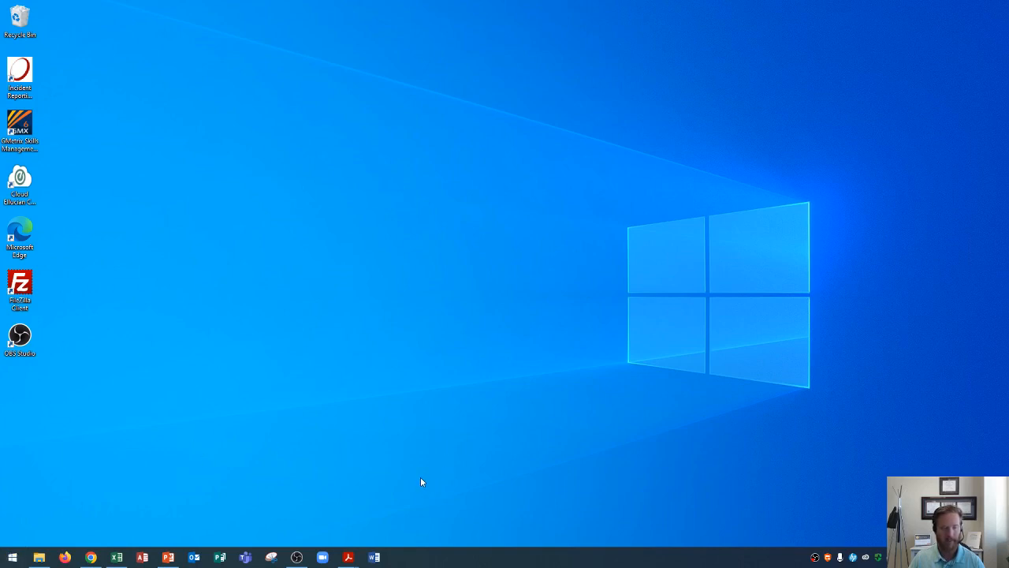
mouse_move(116, 557)
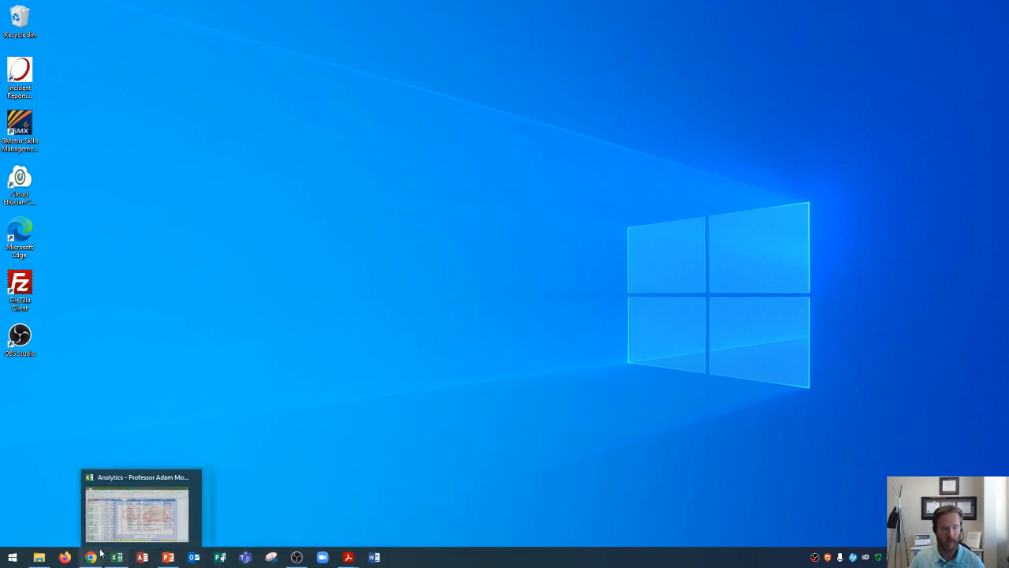
mouse_move(136, 493)
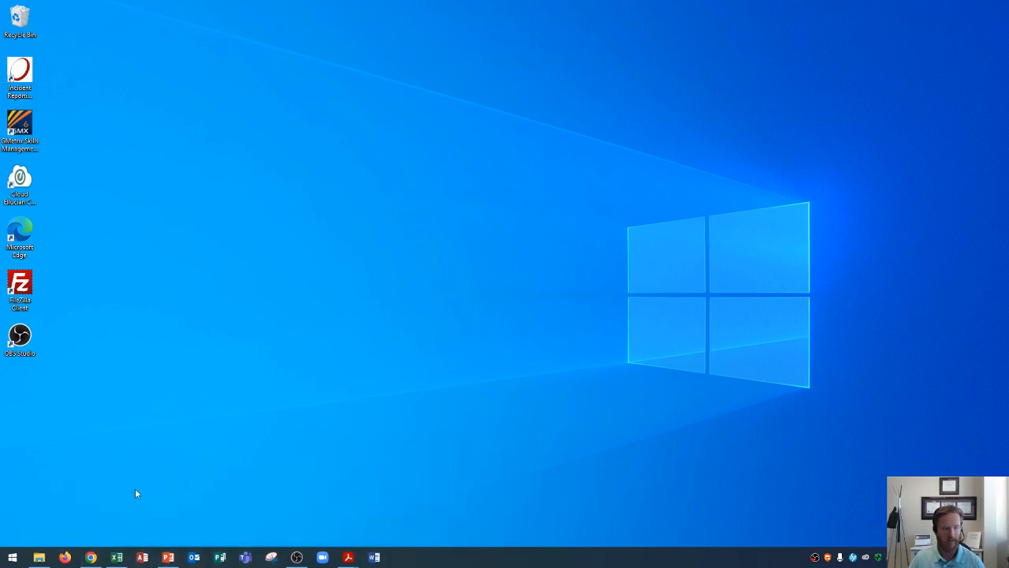
mouse_move(412, 482)
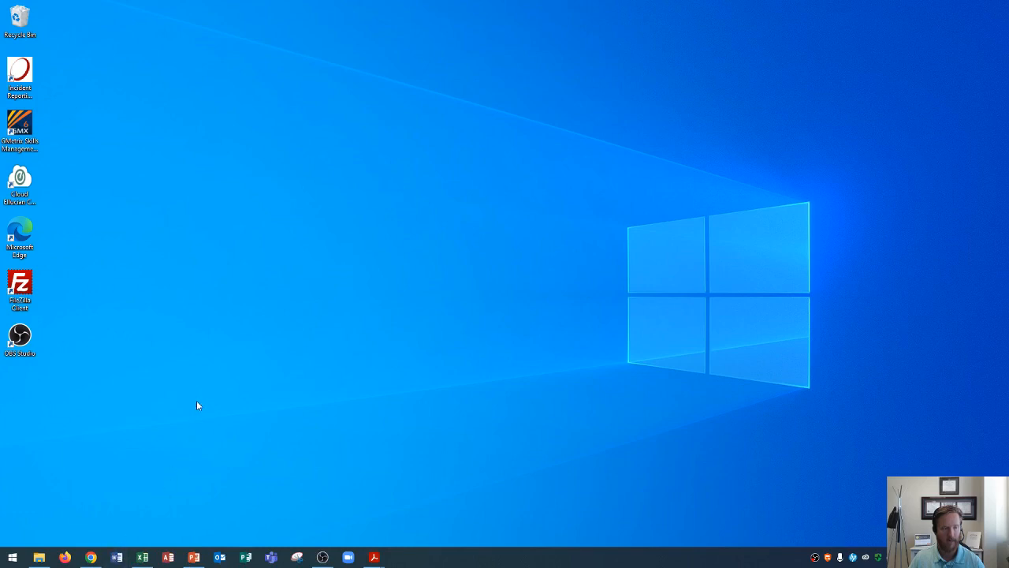
mouse_move(126, 482)
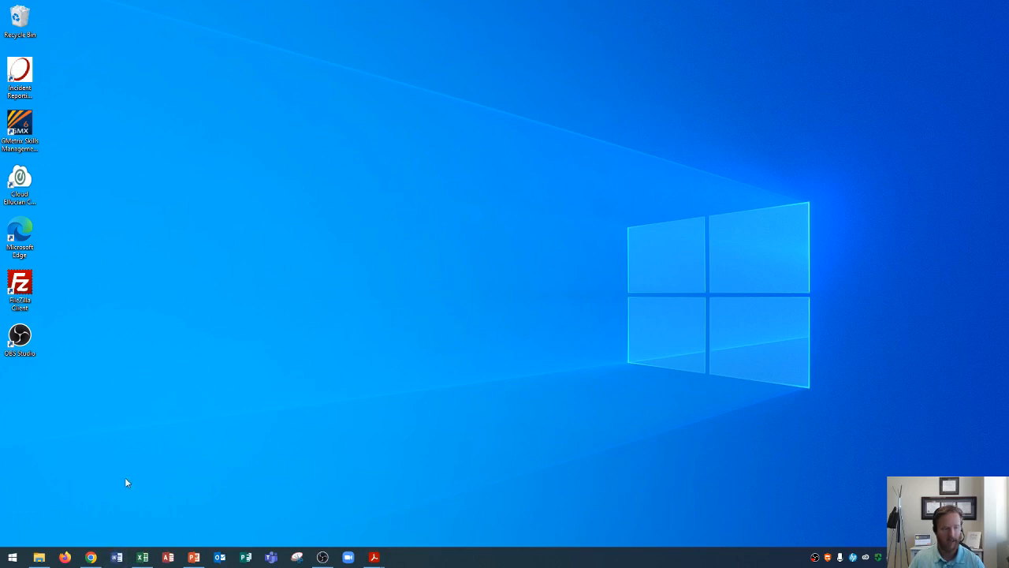
mouse_move(158, 455)
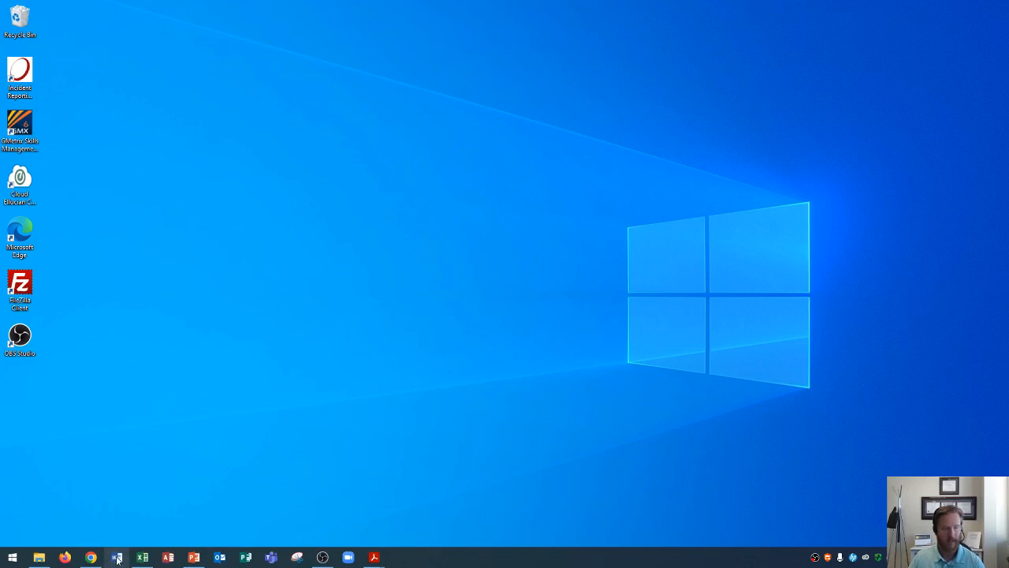
- Launch Word from the taskbar to reach its start screen
left_click(116, 557)
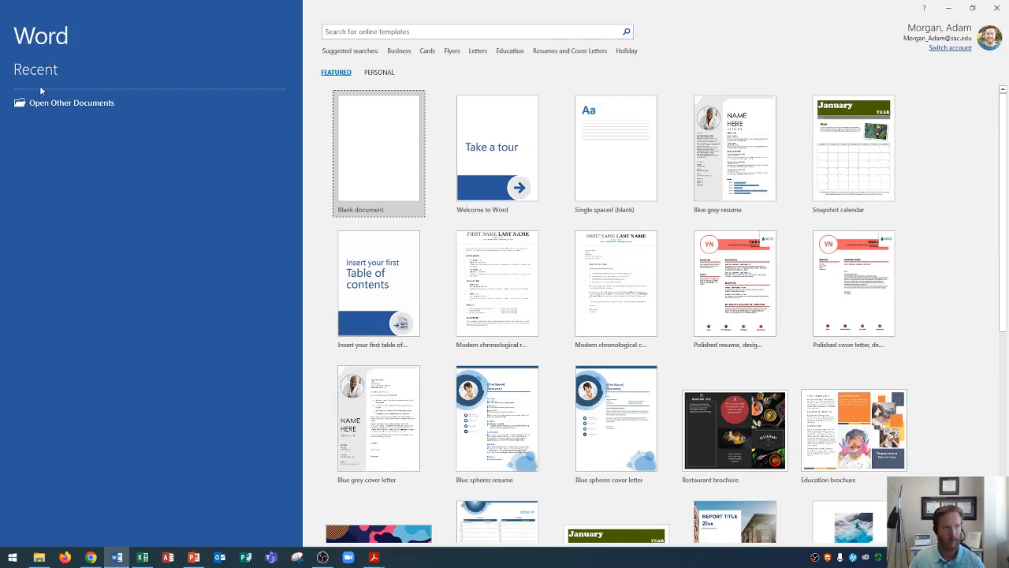
mouse_move(160, 94)
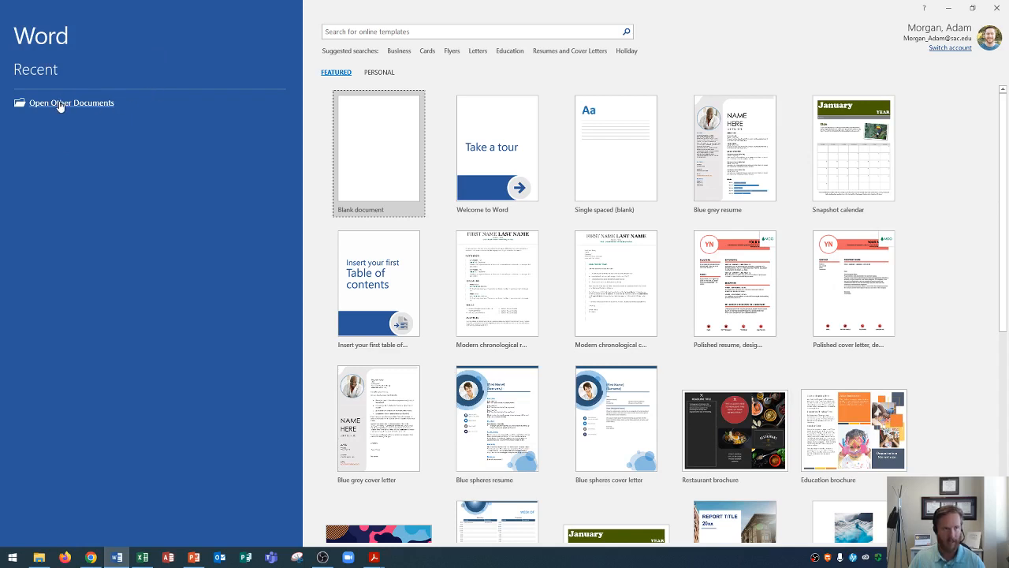
mouse_move(309, 115)
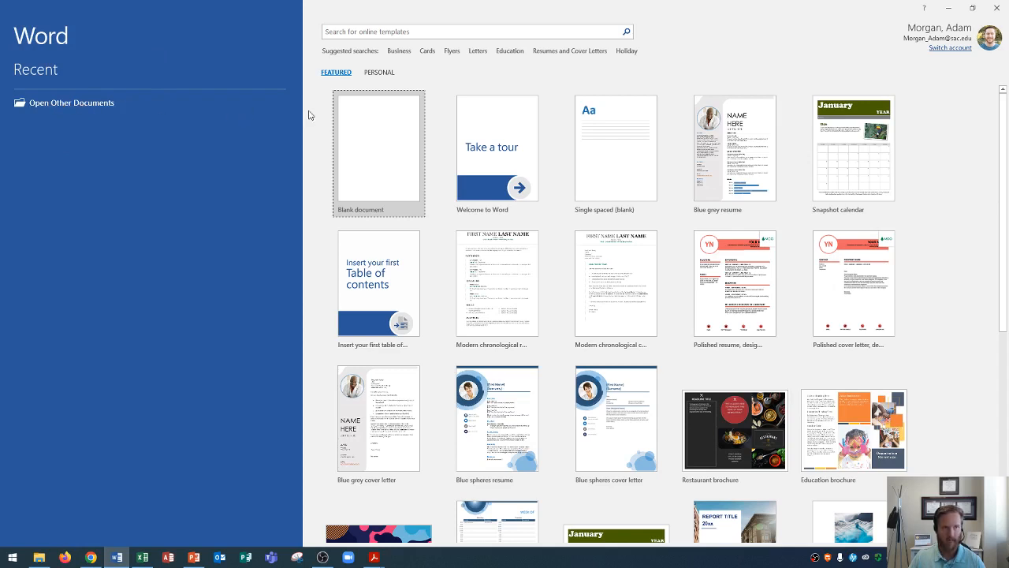
mouse_move(176, 245)
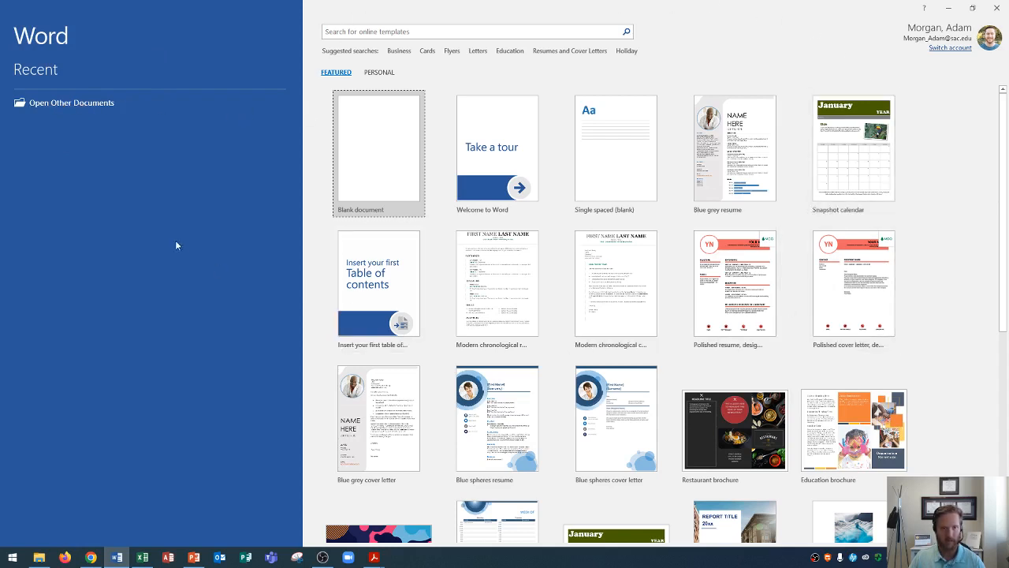
mouse_move(236, 198)
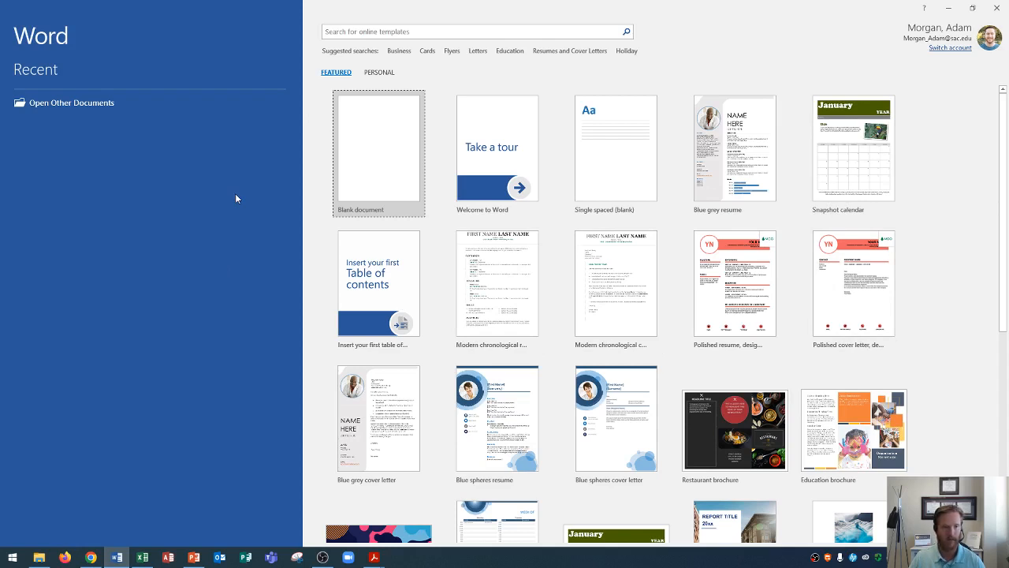
mouse_move(257, 198)
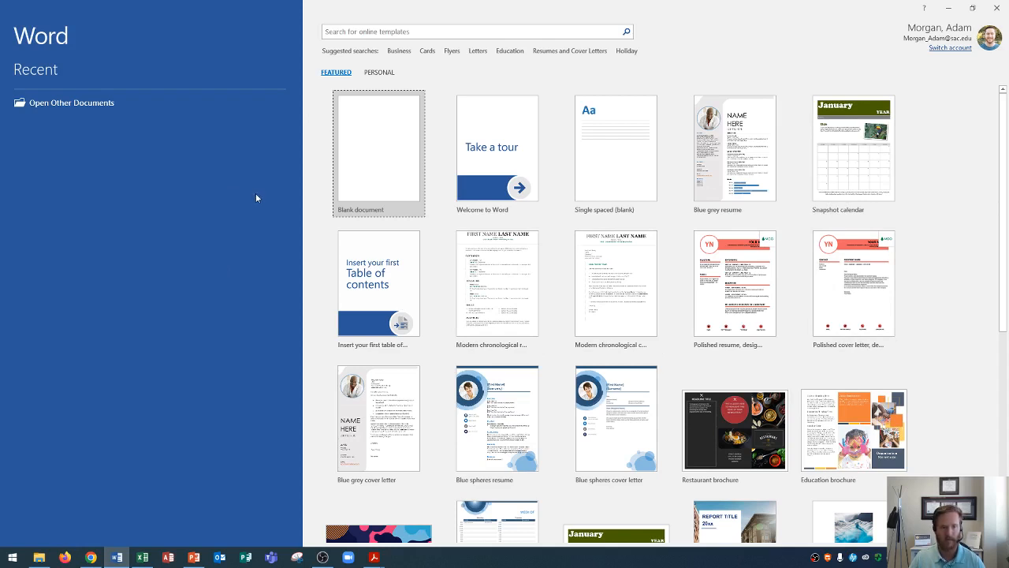
mouse_move(616, 282)
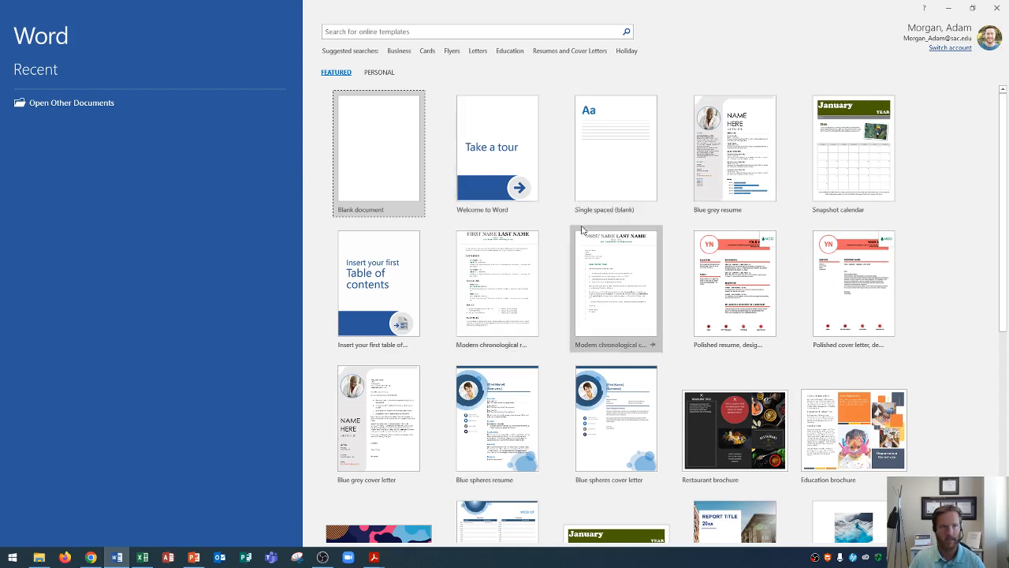
mouse_move(386, 55)
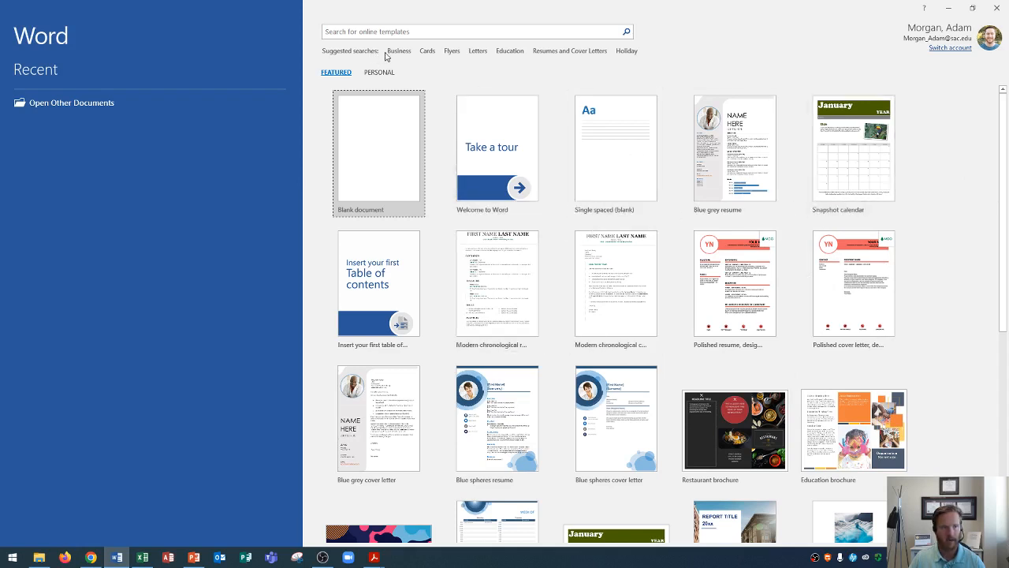
mouse_move(442, 55)
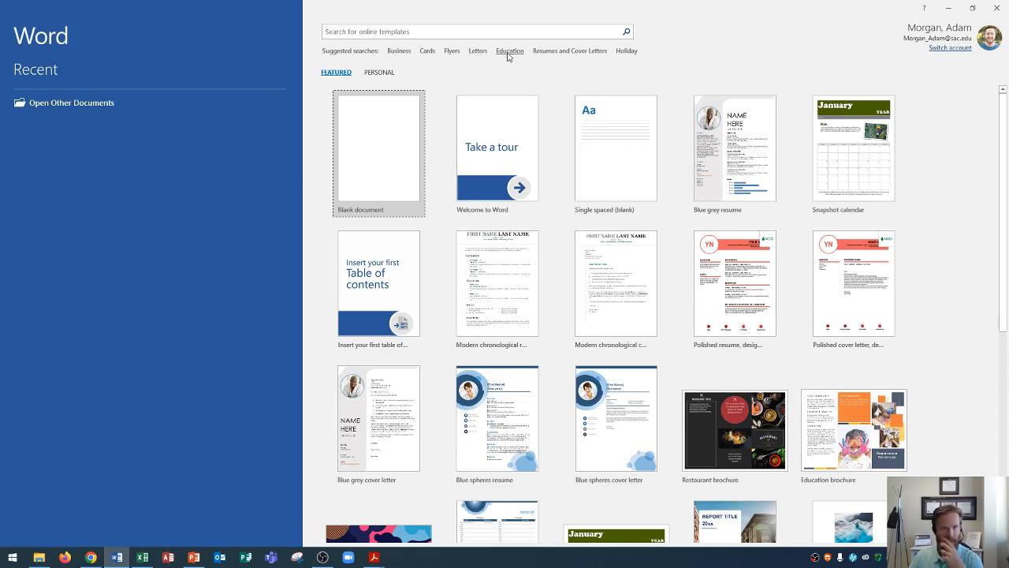
mouse_move(490, 52)
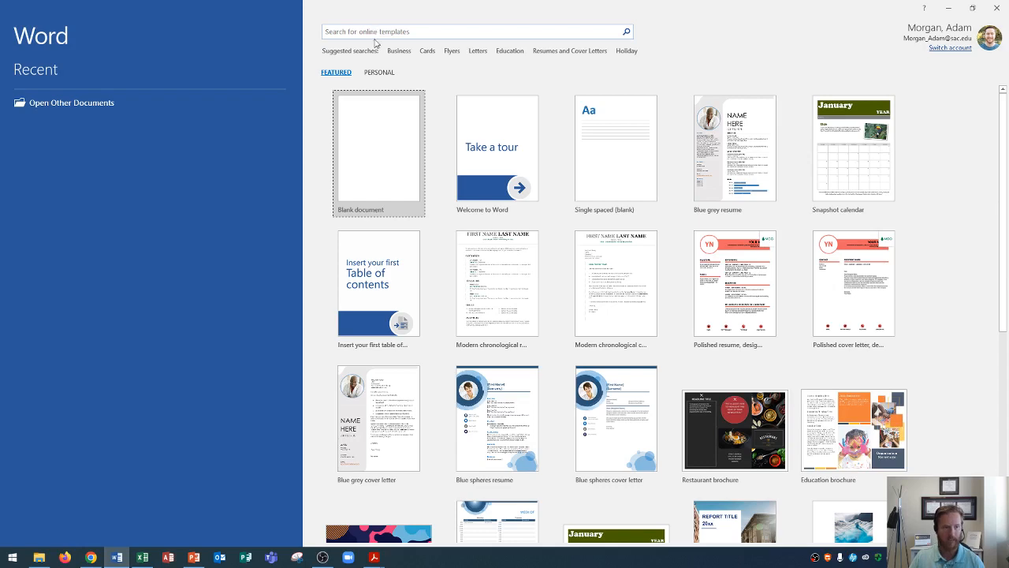
mouse_move(375, 175)
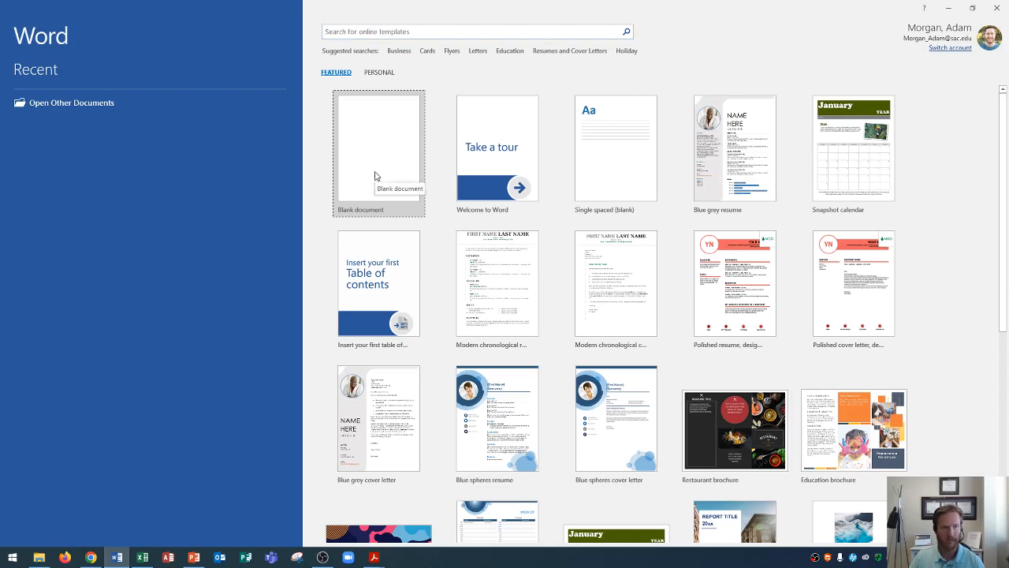
- Create Document1 from the Blank document template
left_click(378, 149)
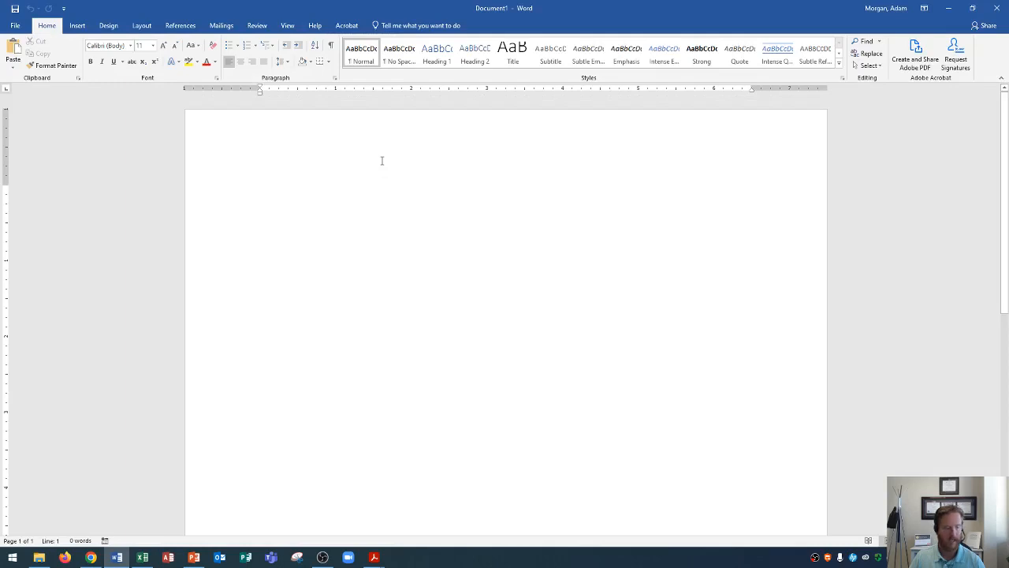
left_click(261, 191)
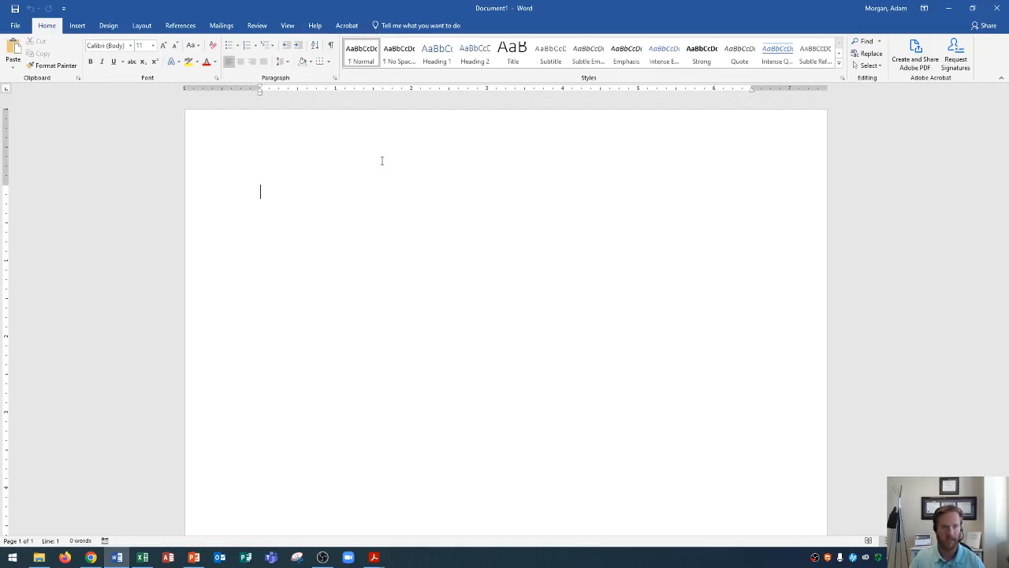
mouse_move(280, 173)
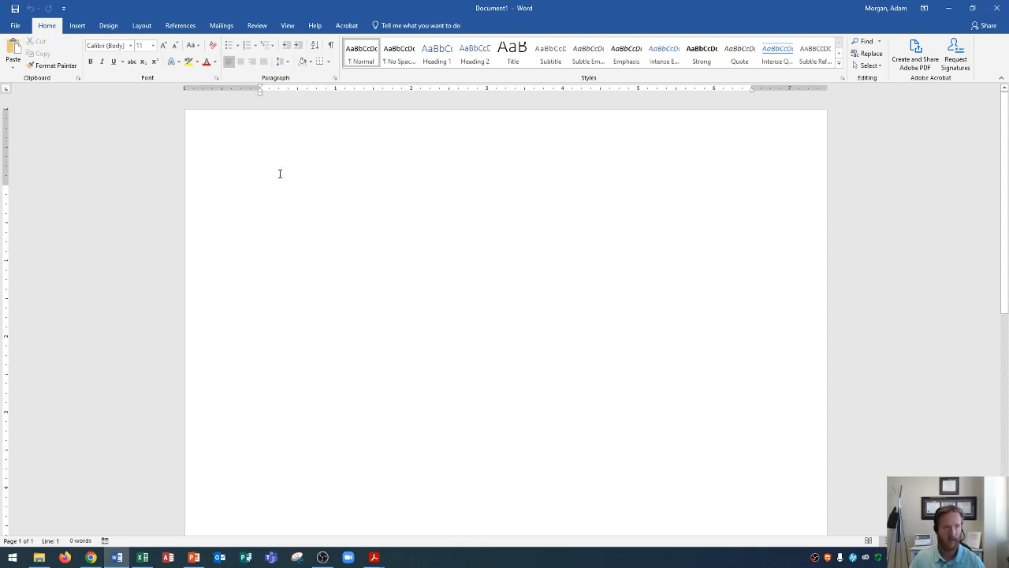
mouse_move(298, 179)
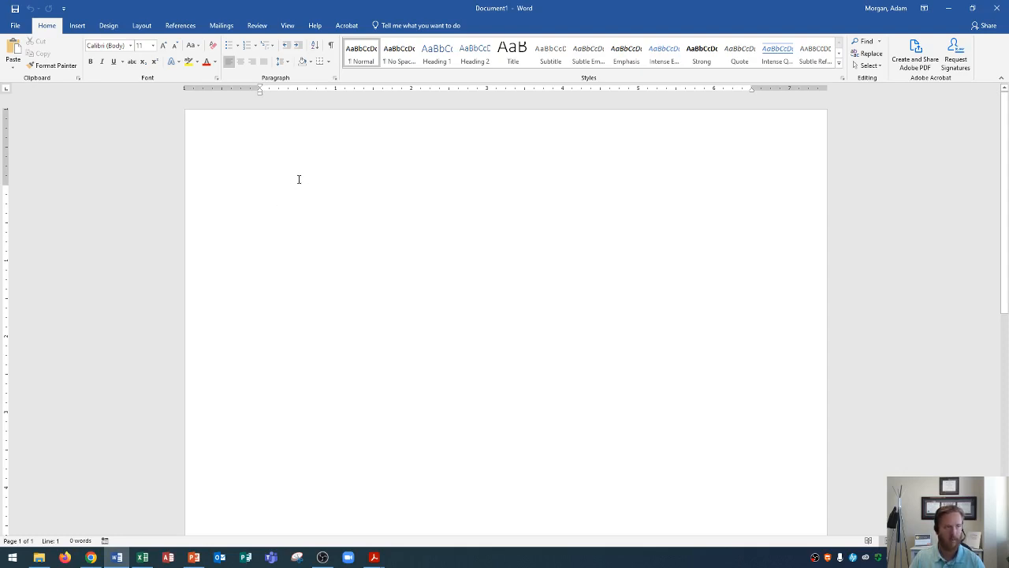
left_click(260, 191)
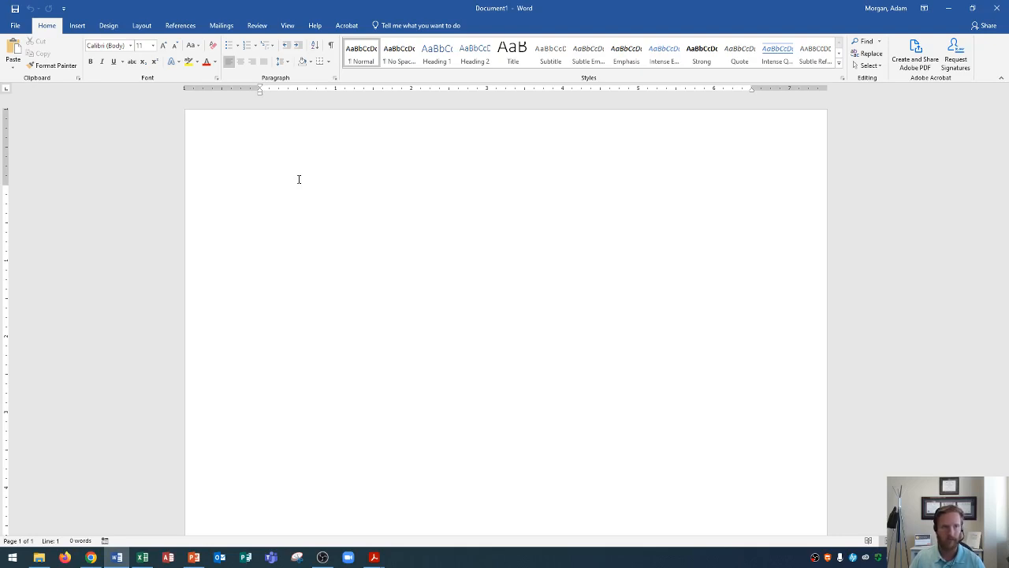
left_click(260, 192)
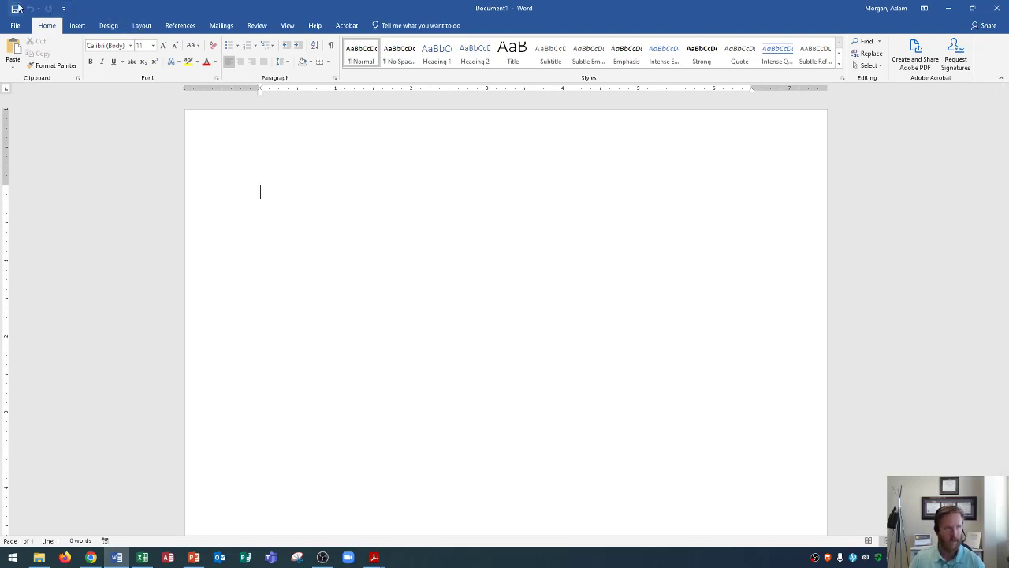
mouse_move(16, 8)
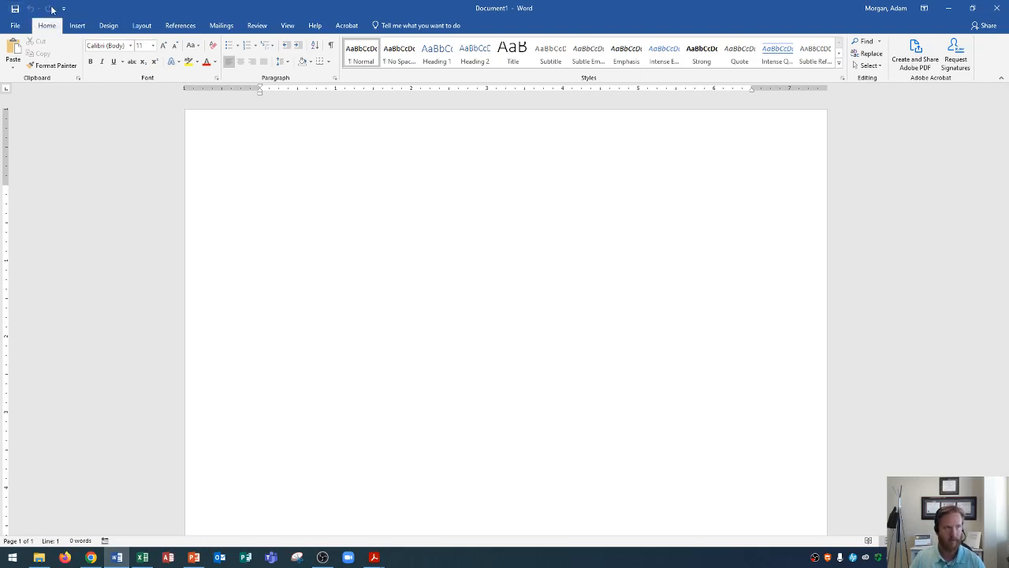
mouse_move(63, 8)
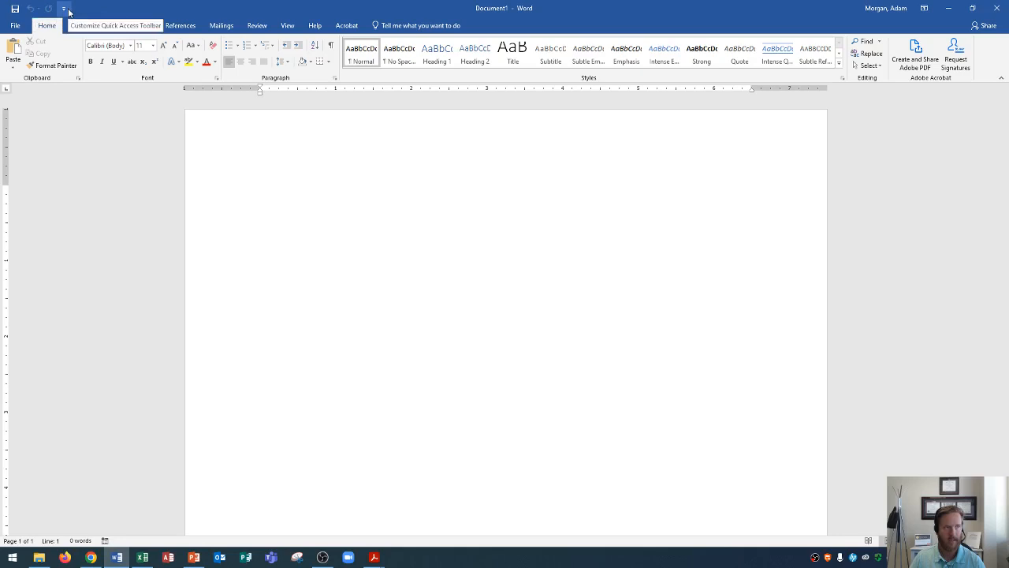
left_click(261, 191)
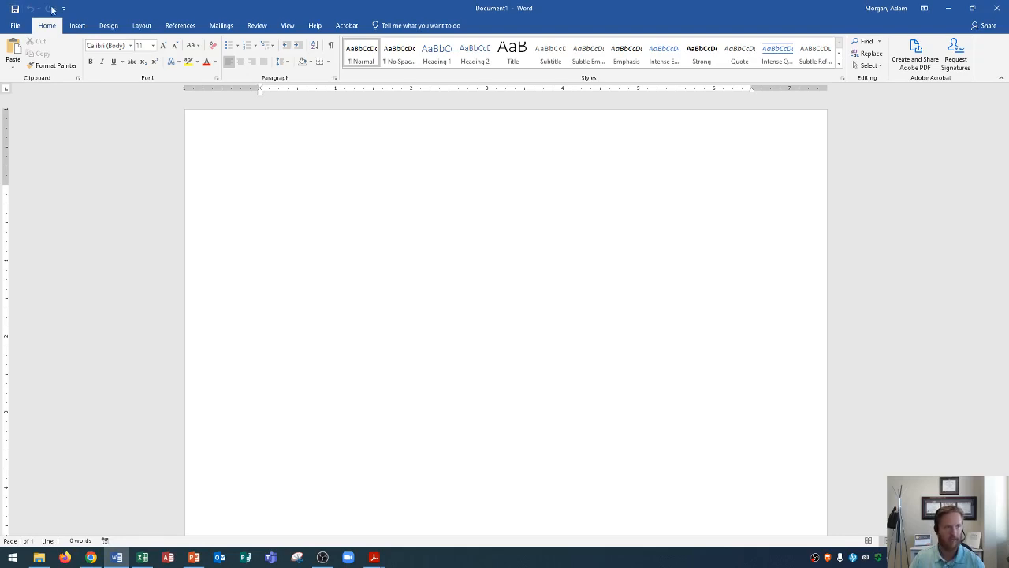
mouse_move(408, 26)
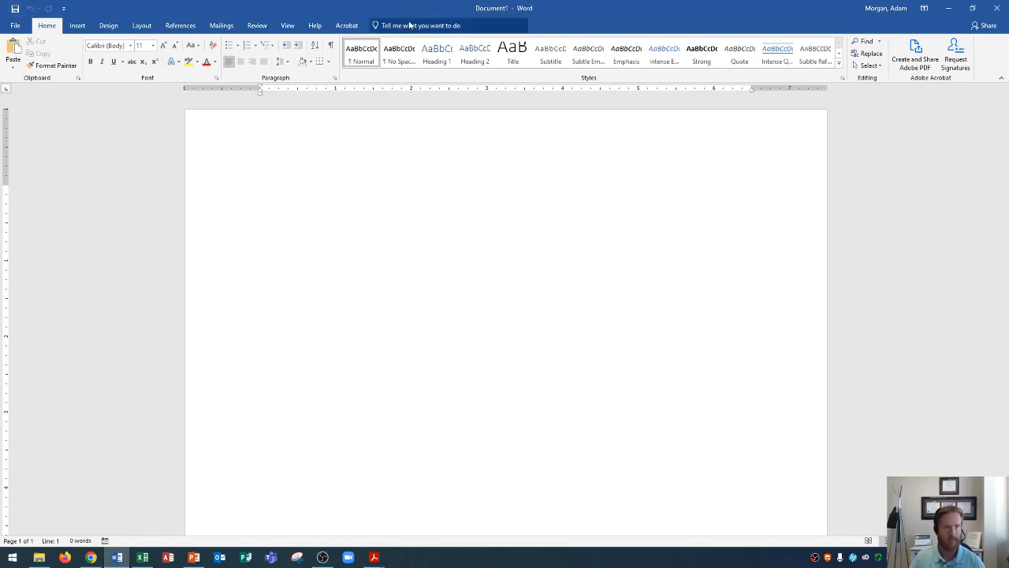
left_click(260, 191)
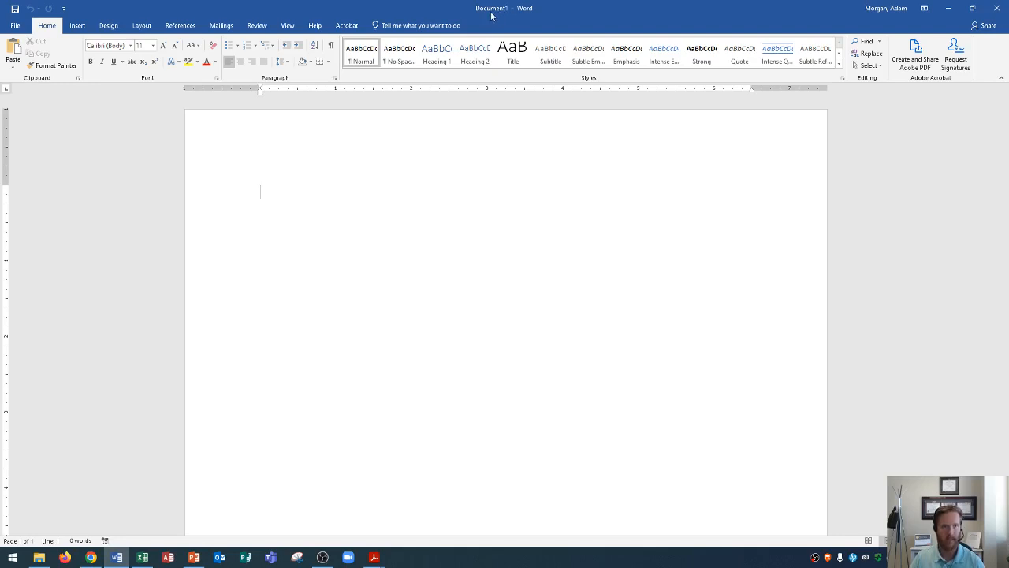
mouse_move(518, 14)
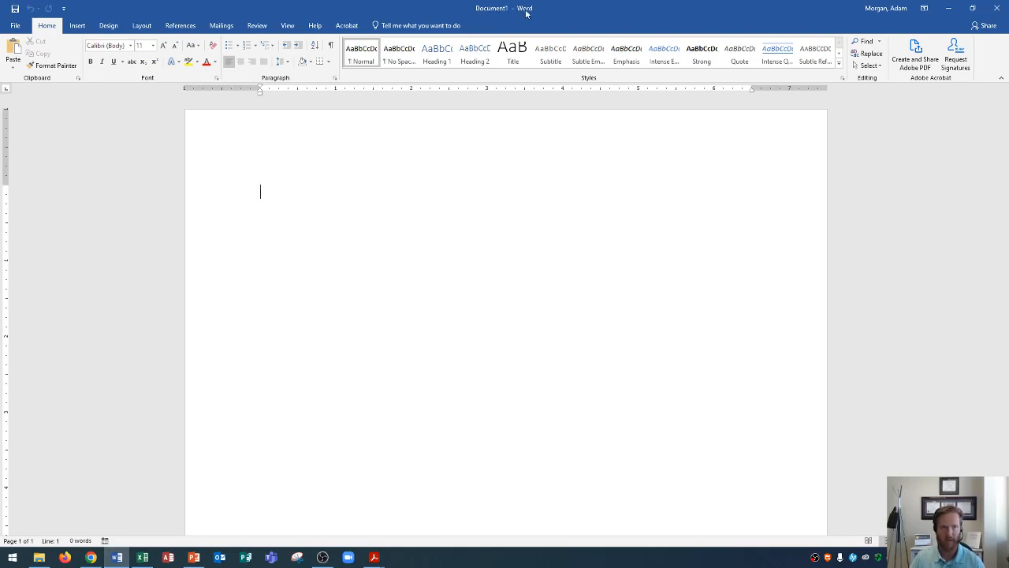
mouse_move(747, 20)
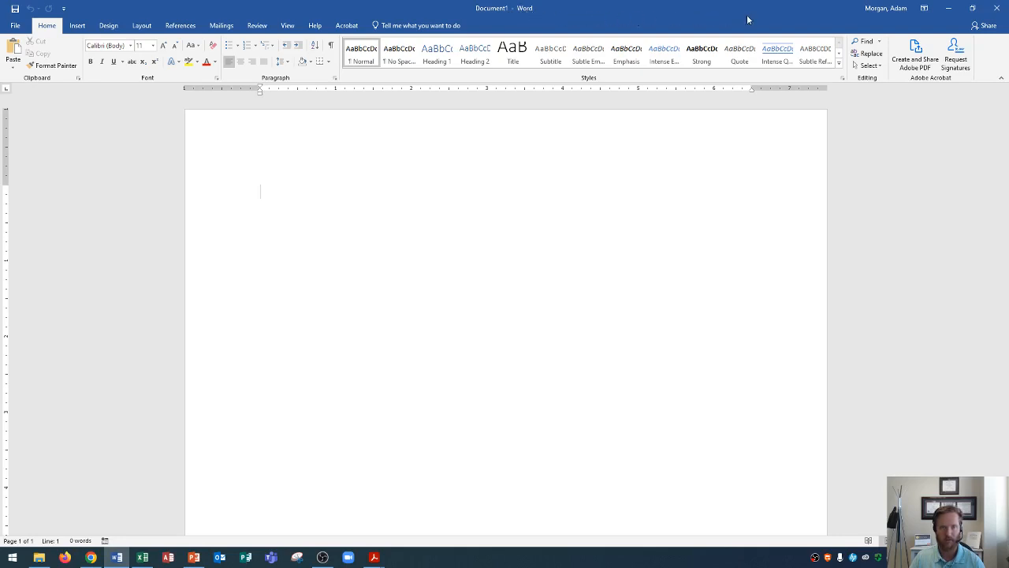
mouse_move(906, 12)
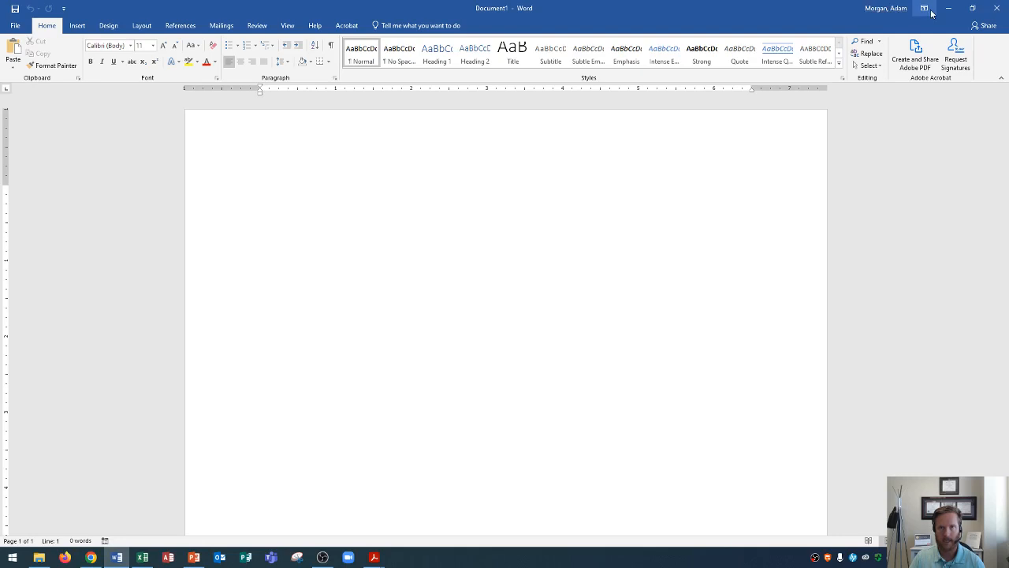
left_click(261, 192)
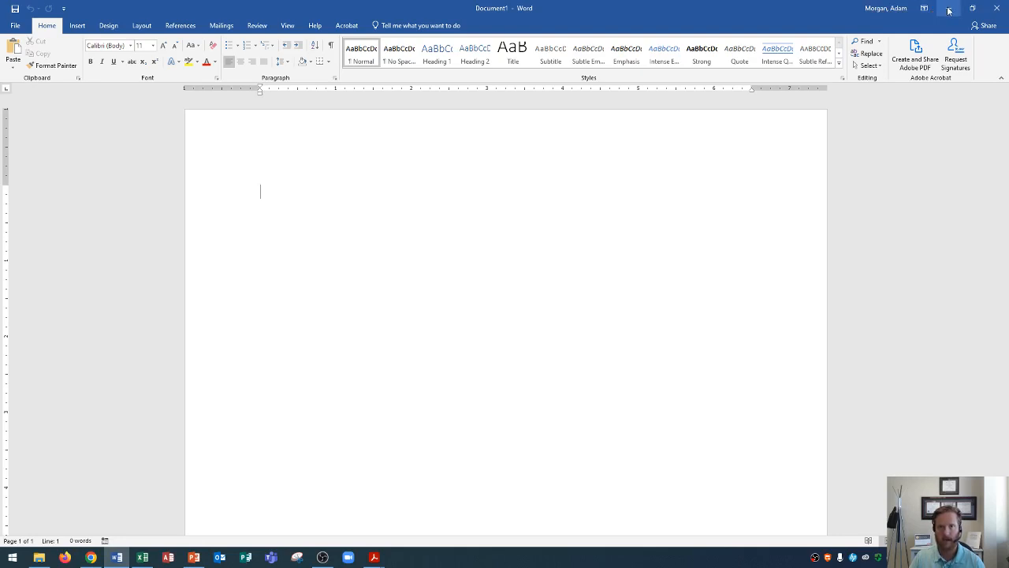
mouse_move(972, 9)
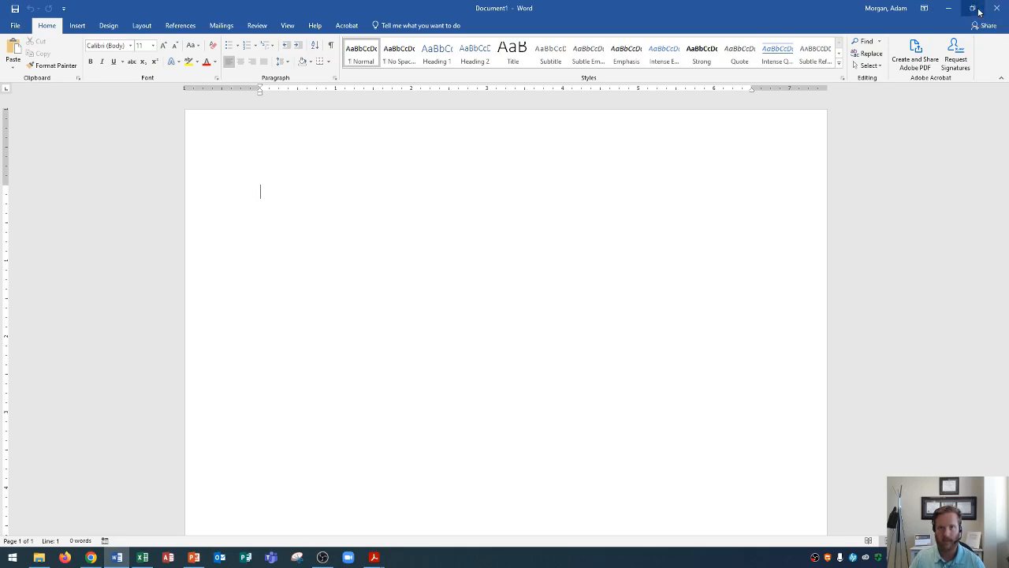
left_click(973, 8)
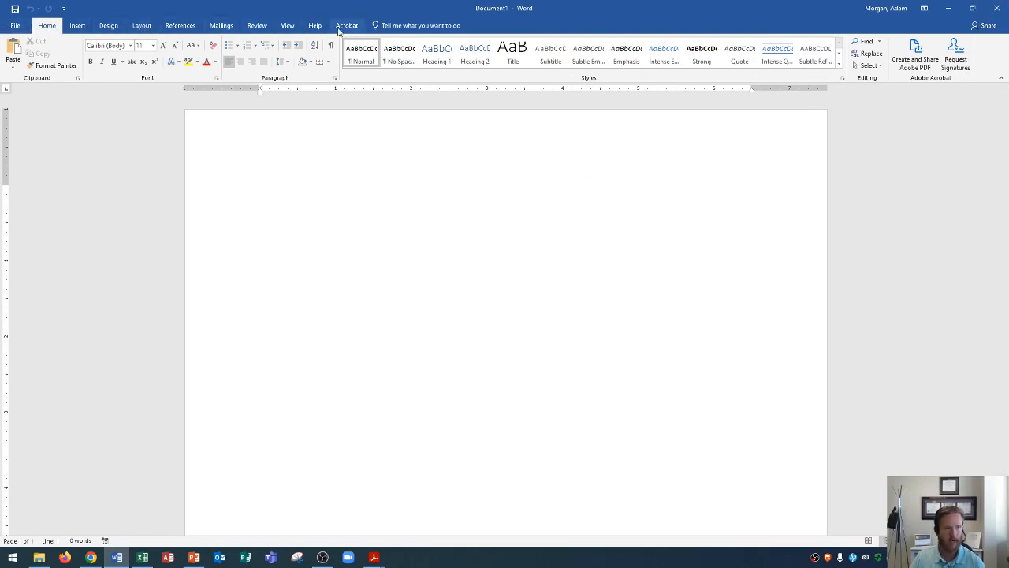
left_click(260, 191)
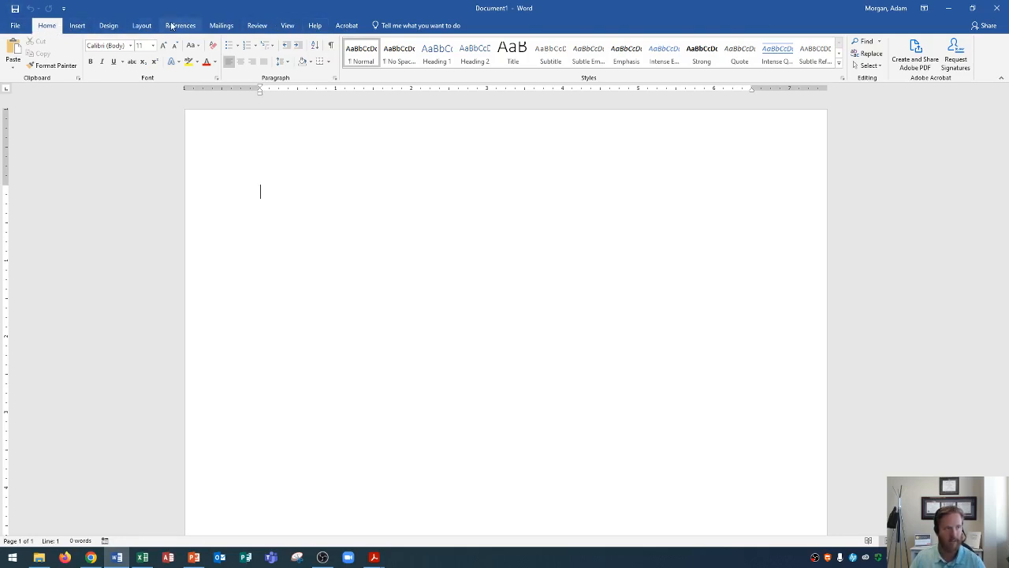
mouse_move(298, 85)
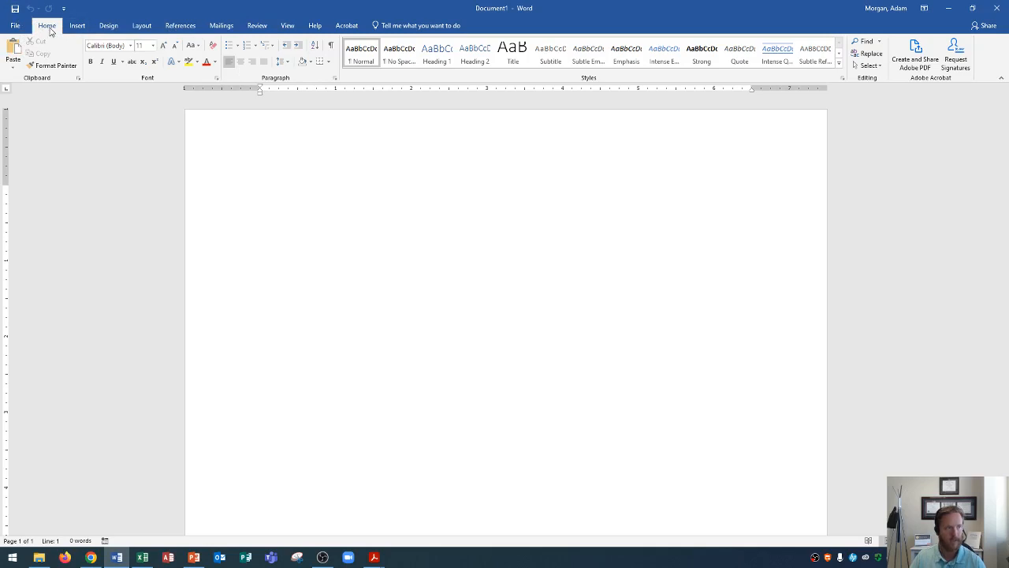
mouse_move(37, 30)
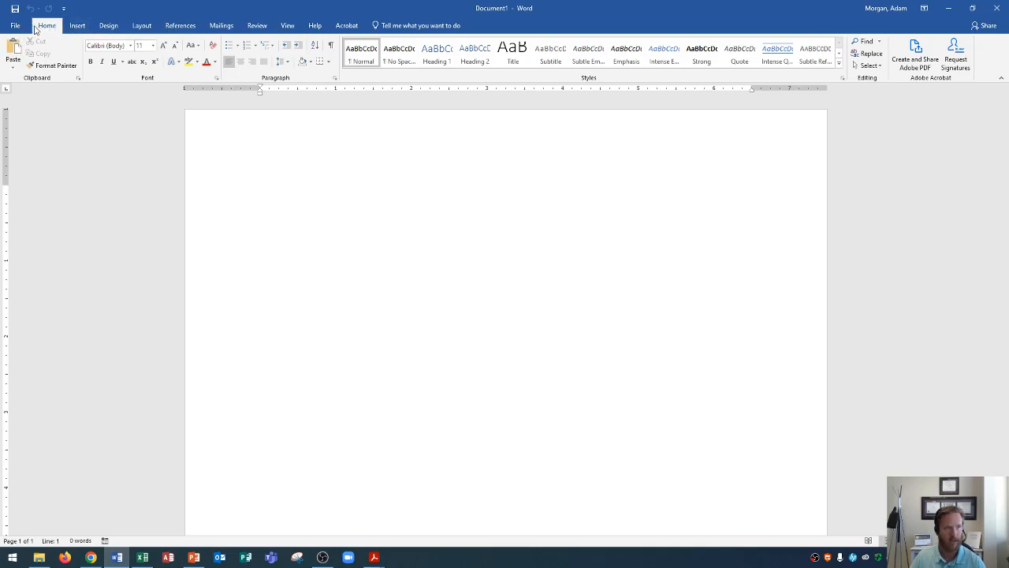
left_click(261, 192)
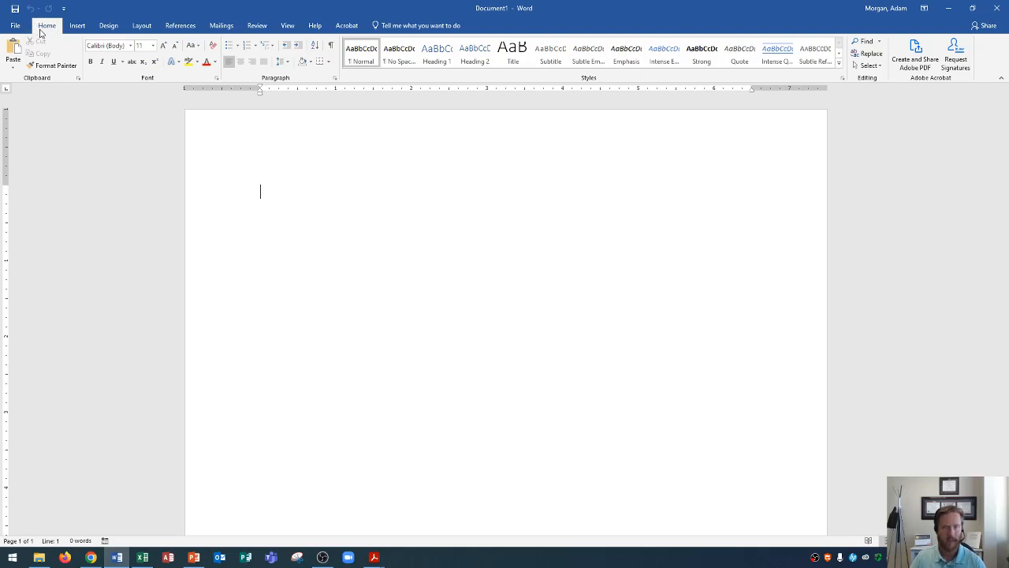
mouse_move(43, 33)
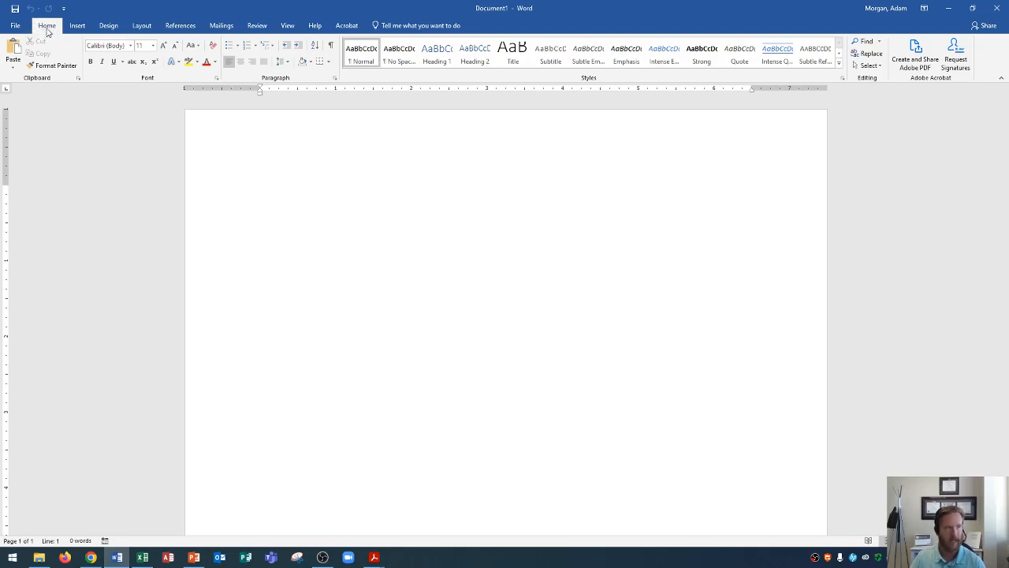
mouse_move(76, 26)
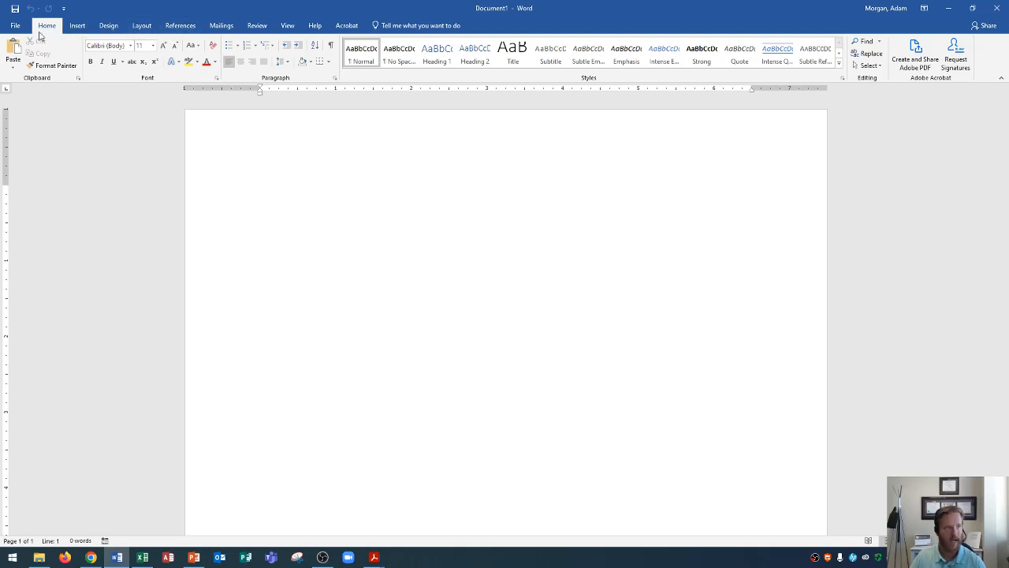
left_click(77, 25)
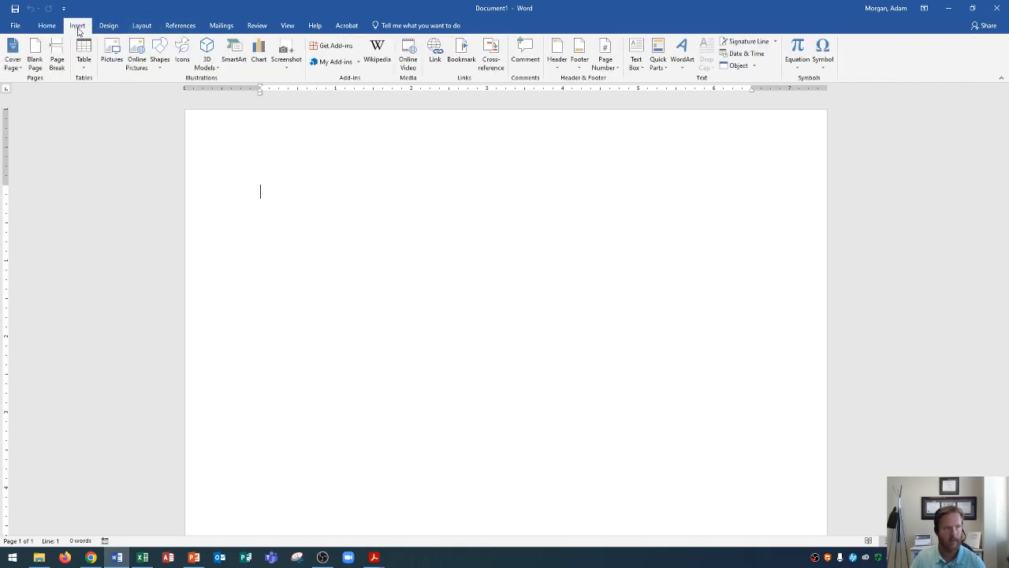
mouse_move(47, 26)
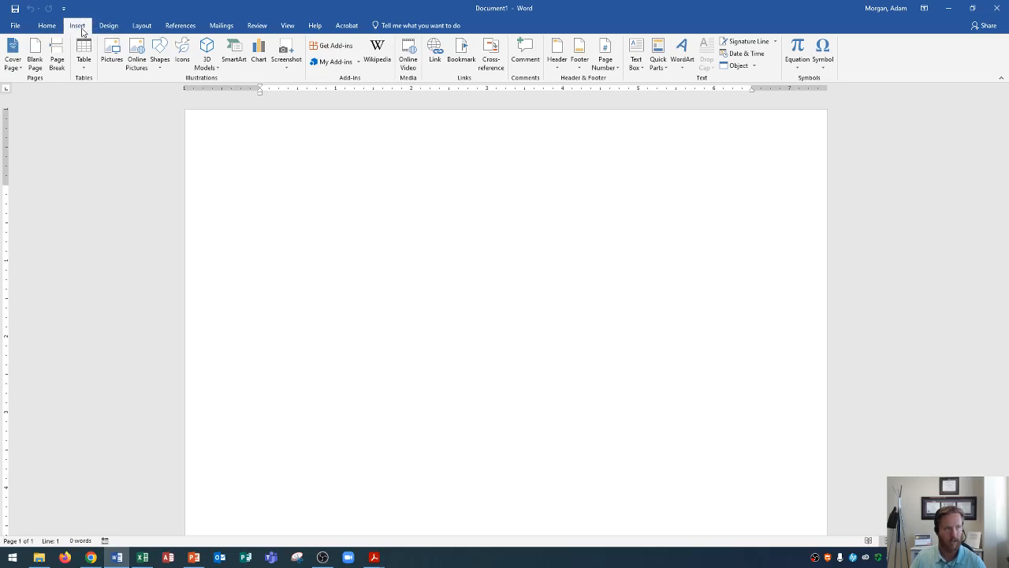
left_click(108, 25)
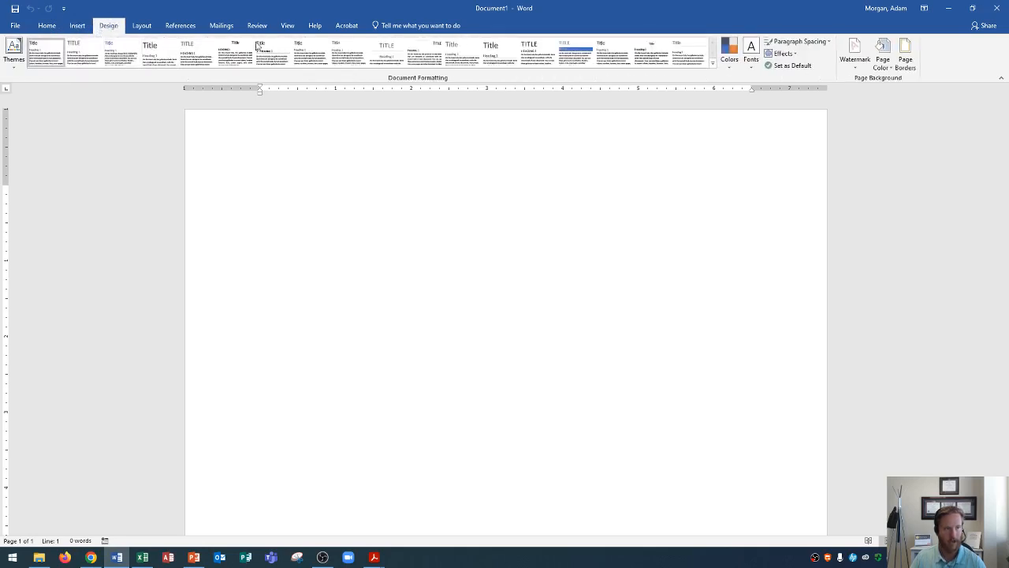
left_click(140, 26)
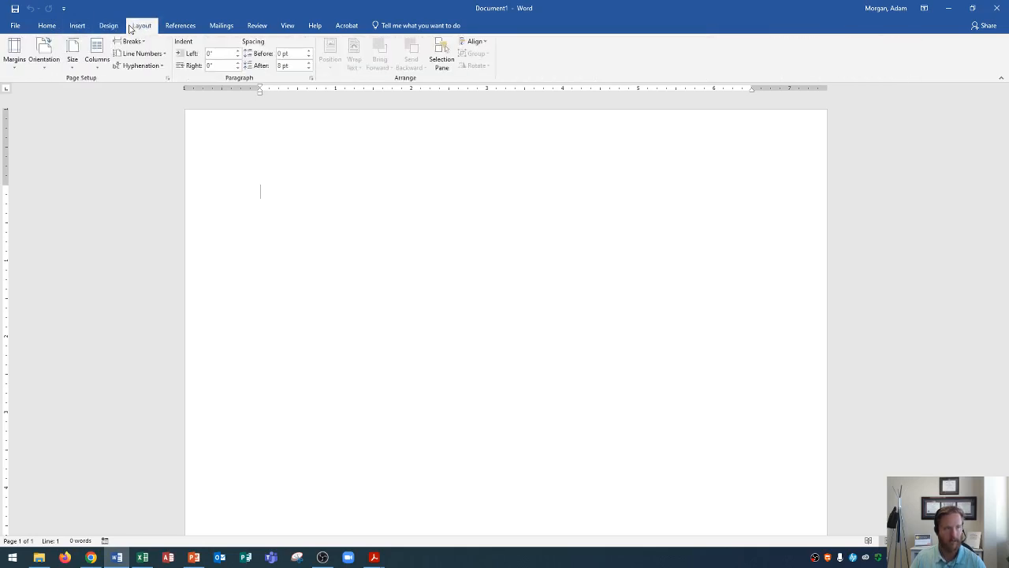
left_click(180, 25)
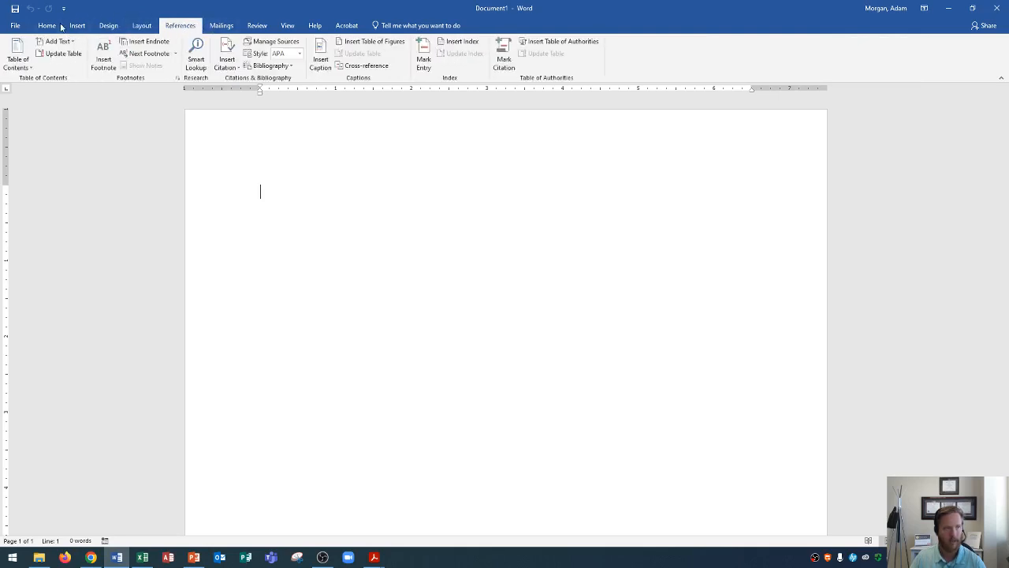
left_click(45, 25)
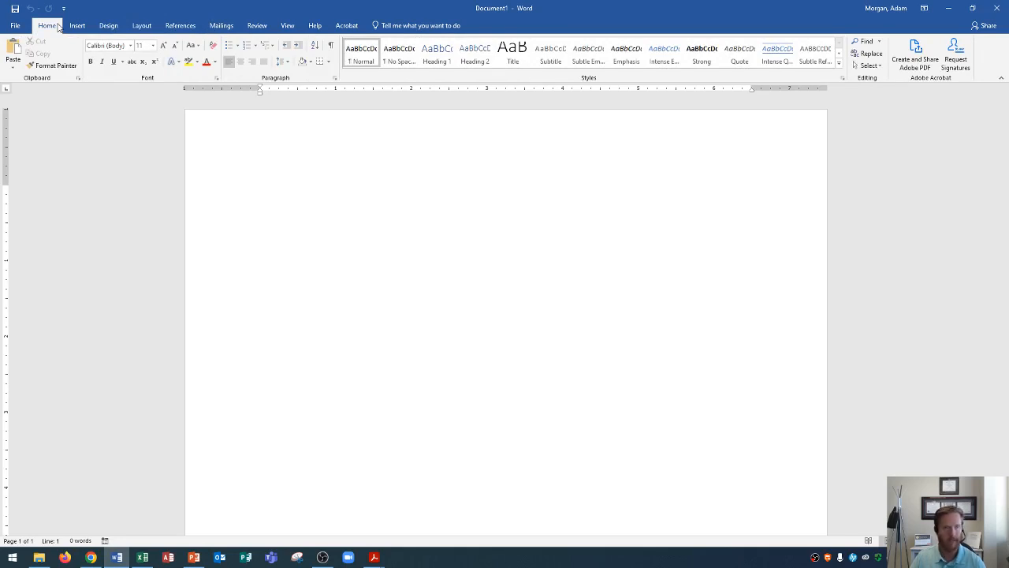
left_click(261, 191)
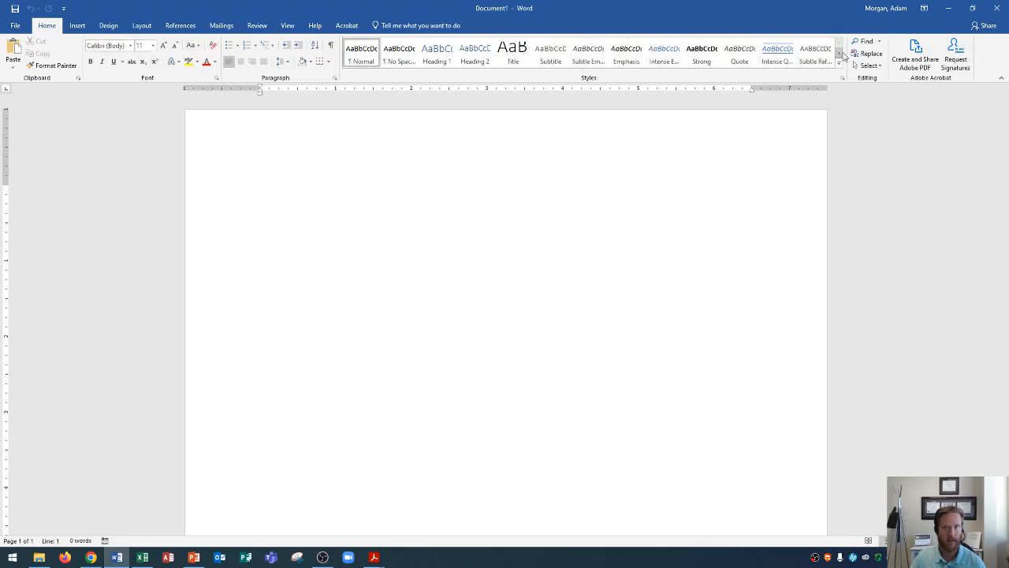
mouse_move(867, 54)
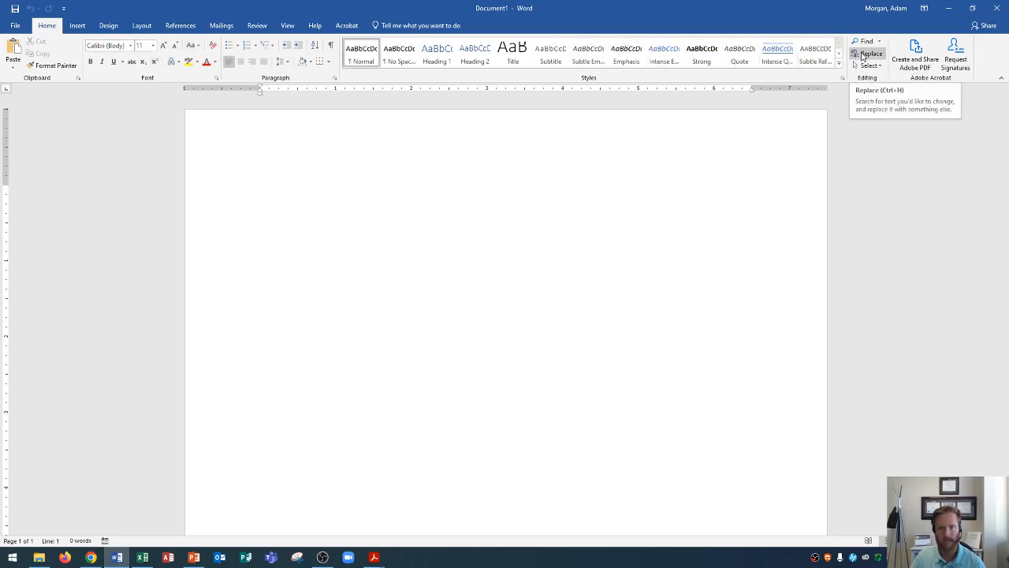
left_click(260, 192)
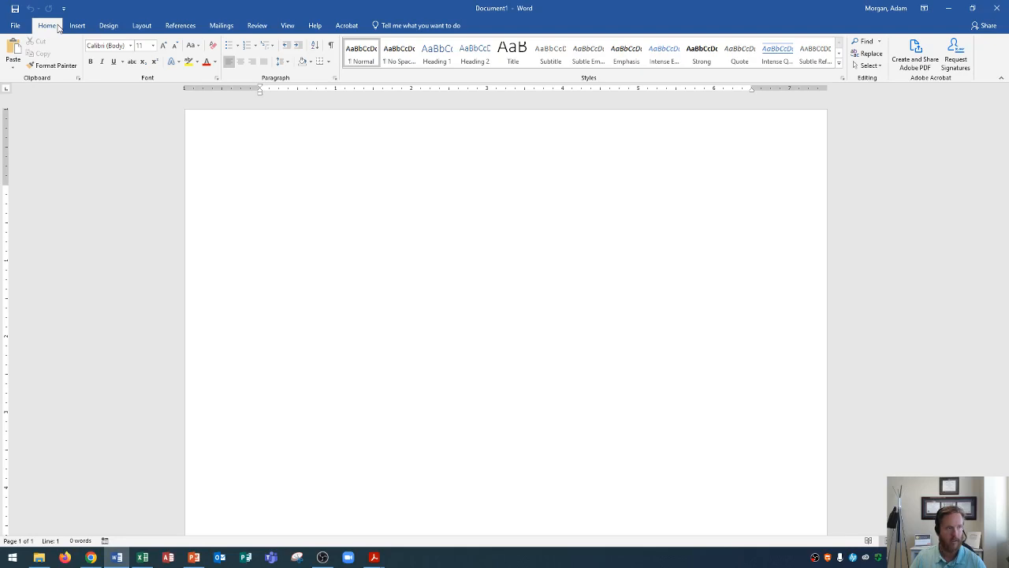
left_click(261, 191)
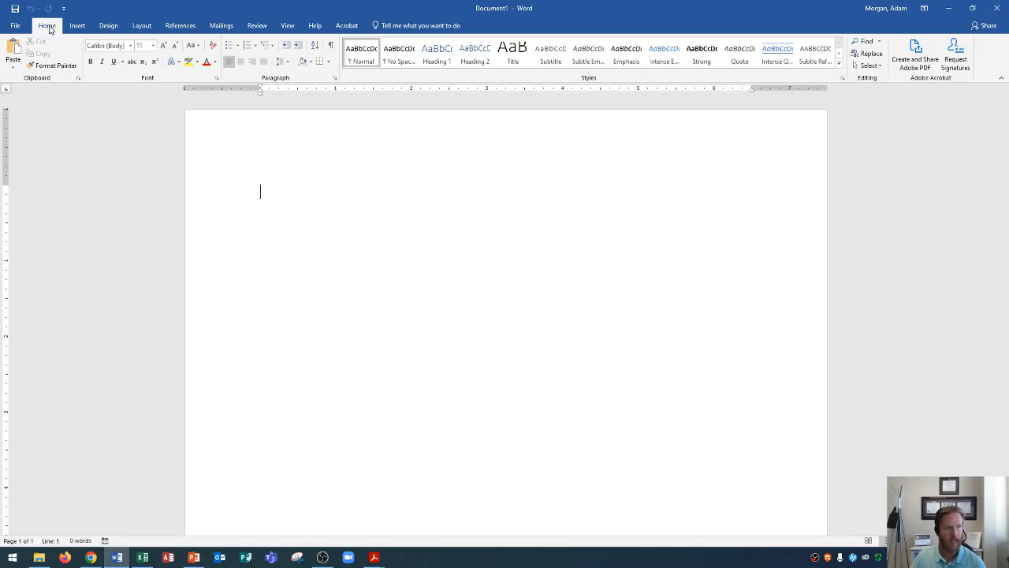
mouse_move(52, 65)
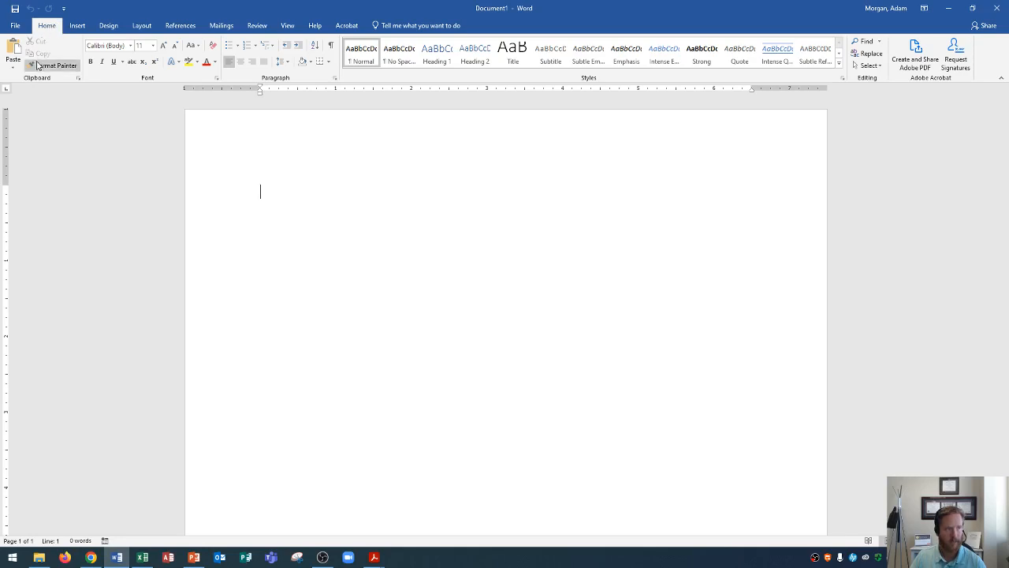
mouse_move(37, 84)
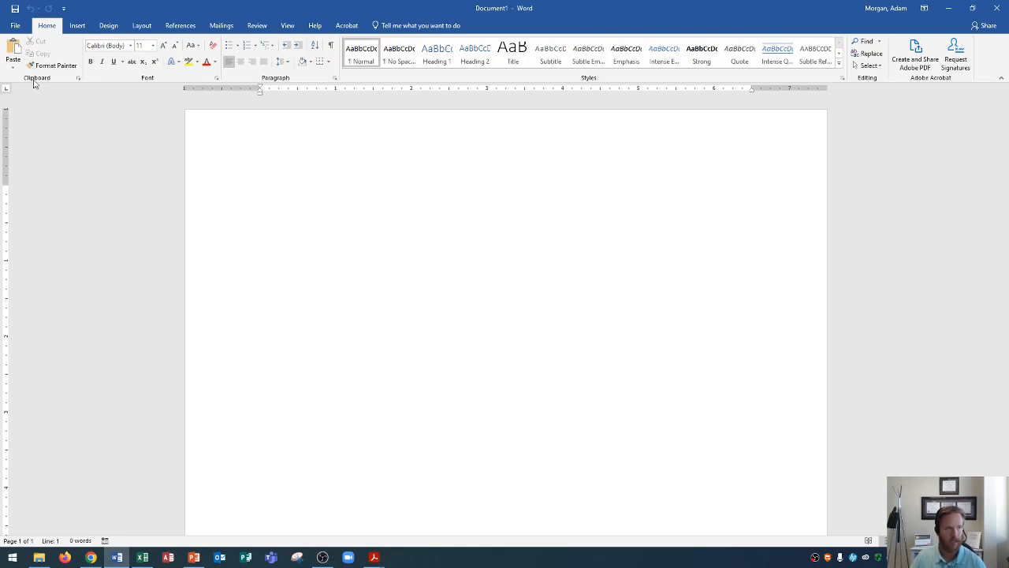
left_click(260, 191)
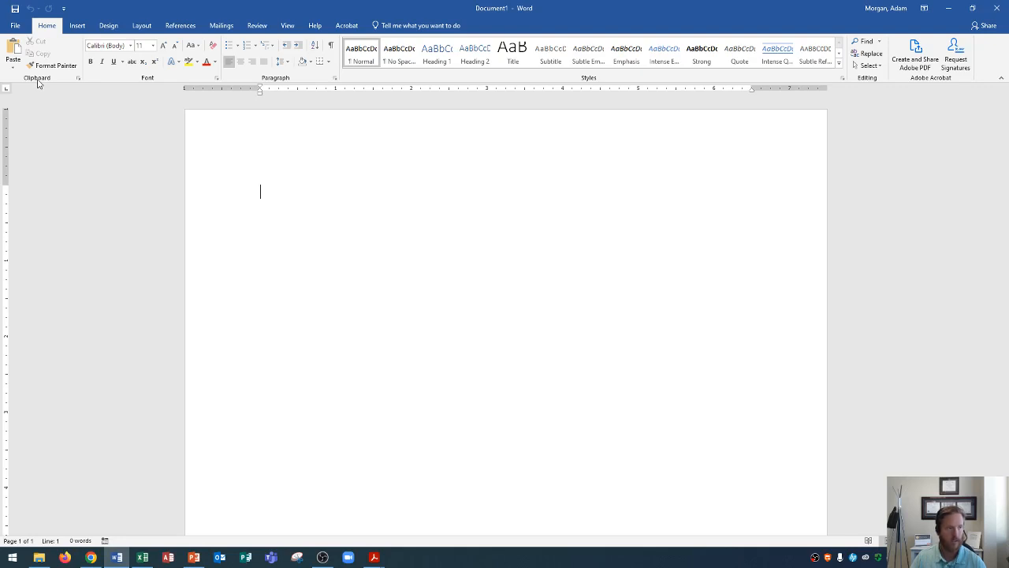
mouse_move(156, 84)
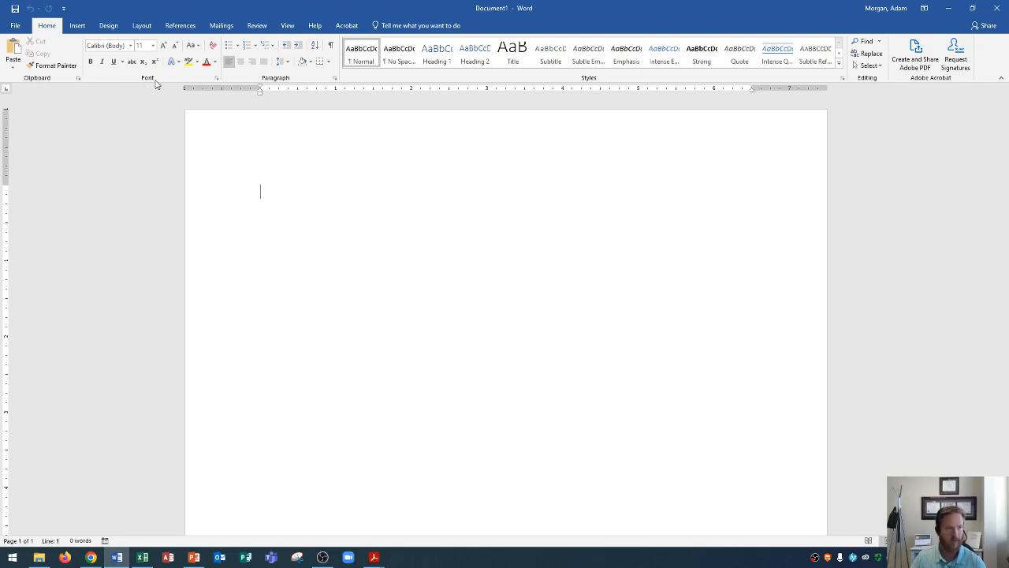
mouse_move(593, 85)
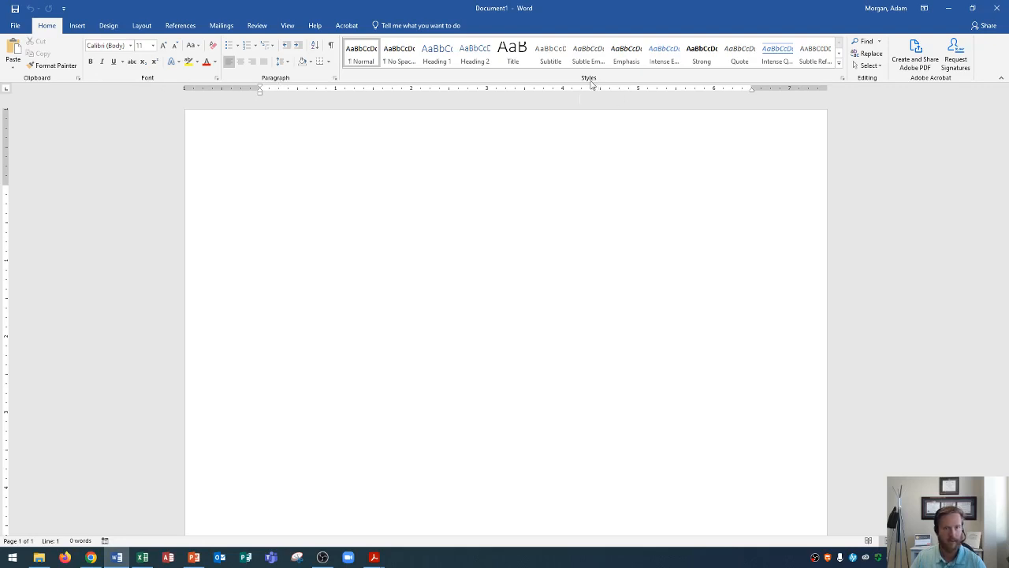
mouse_move(931, 85)
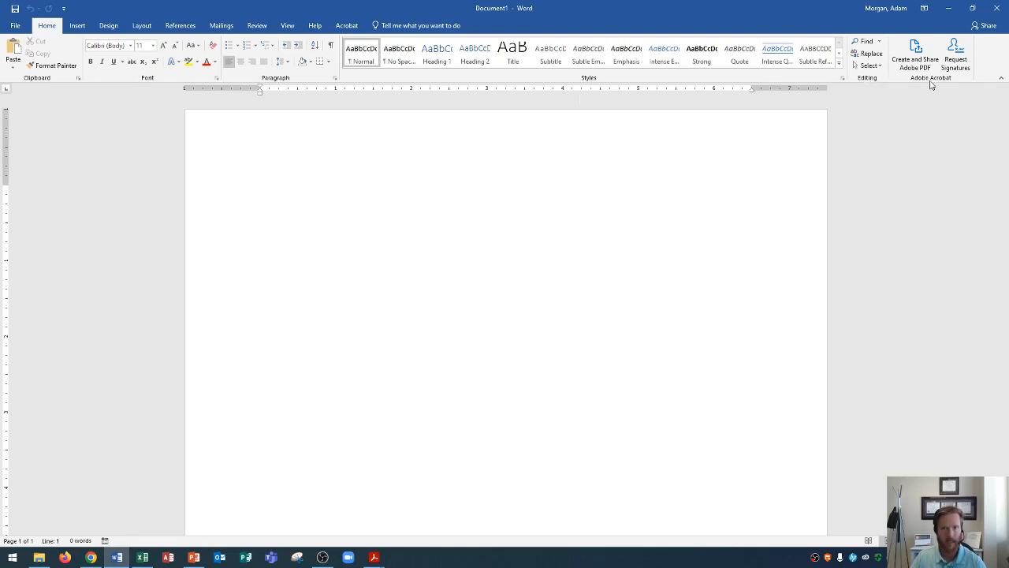
left_click(260, 191)
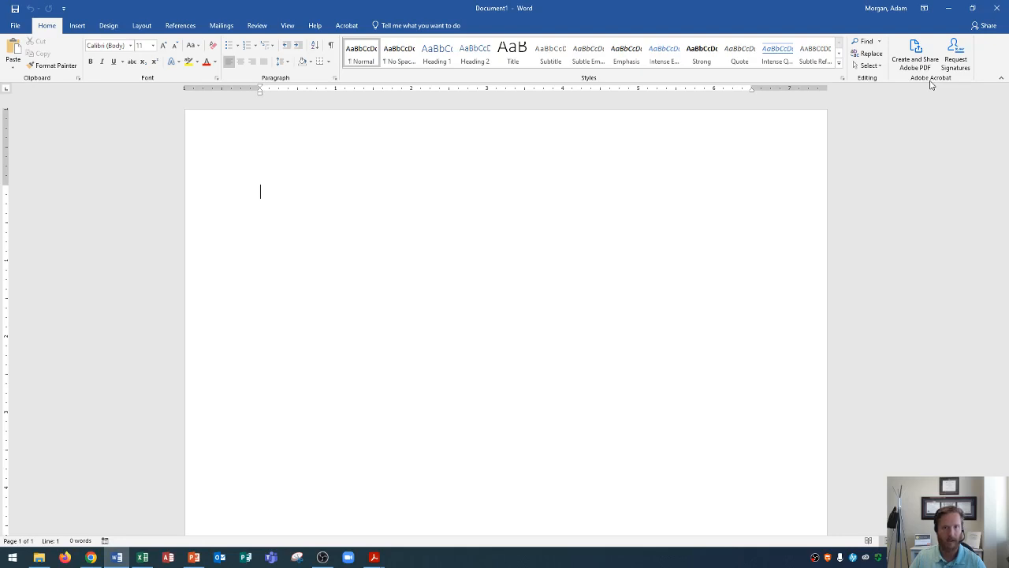
mouse_move(73, 107)
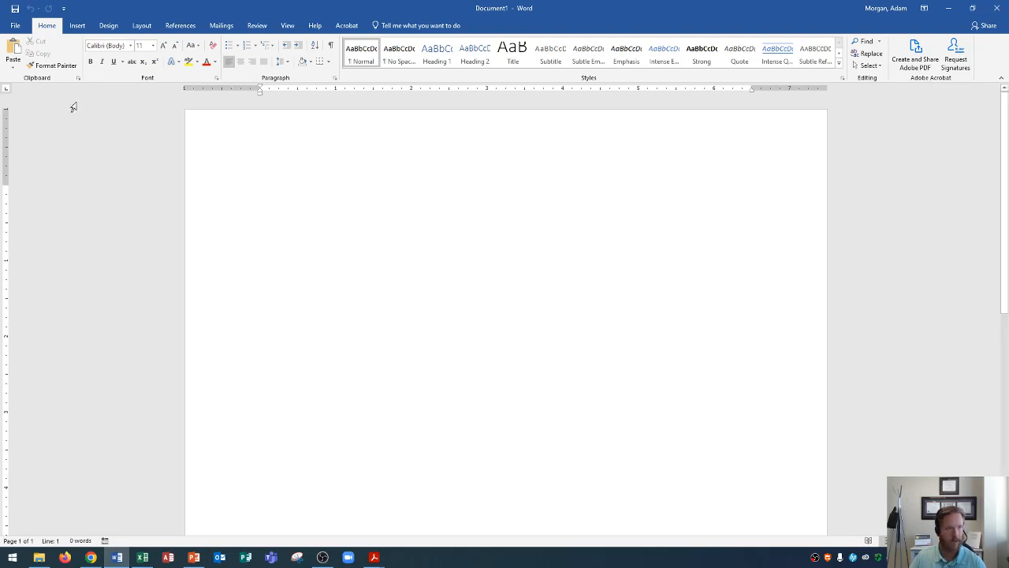
mouse_move(151, 87)
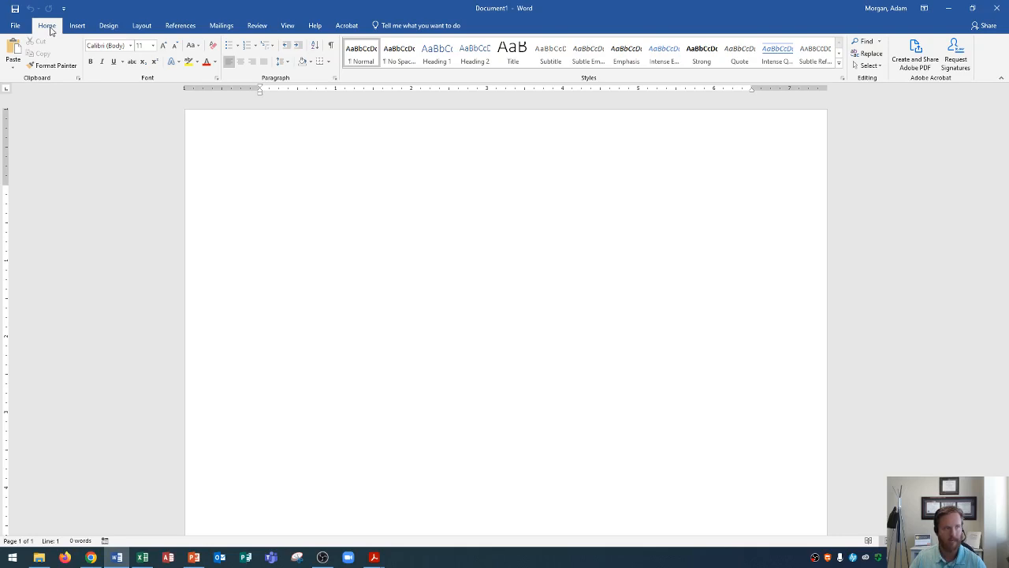
mouse_move(883, 78)
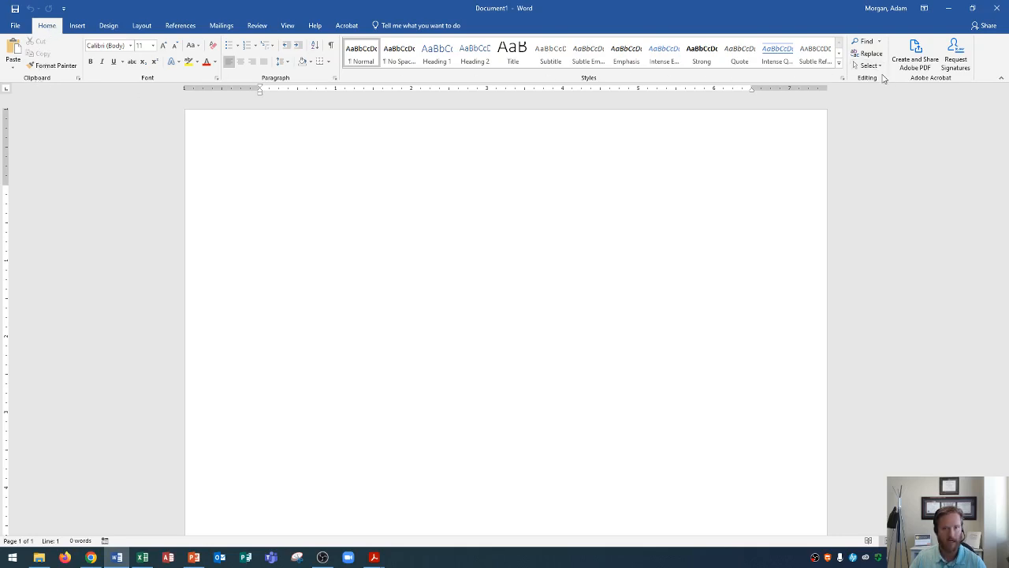
mouse_move(870, 54)
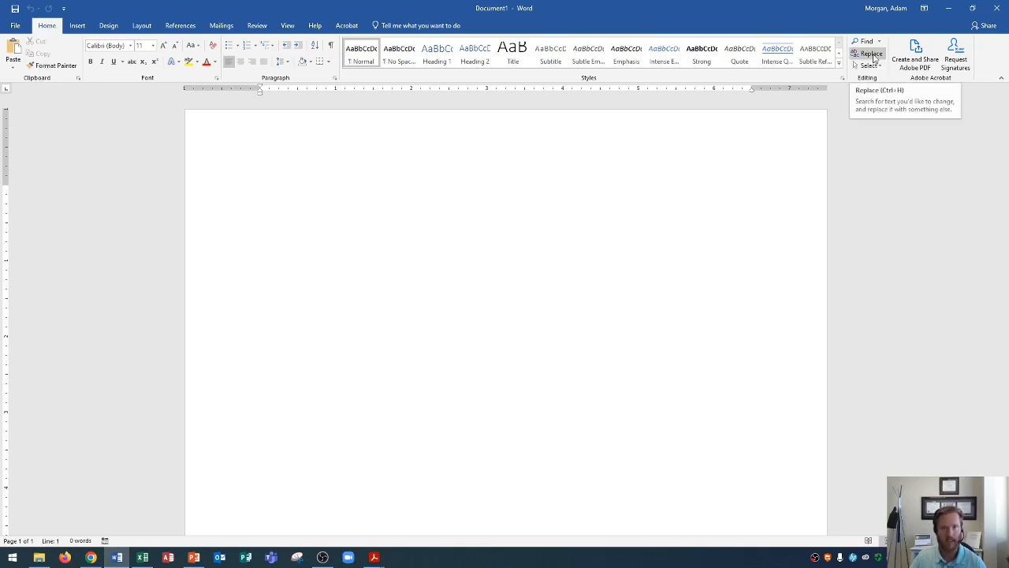
left_click(260, 192)
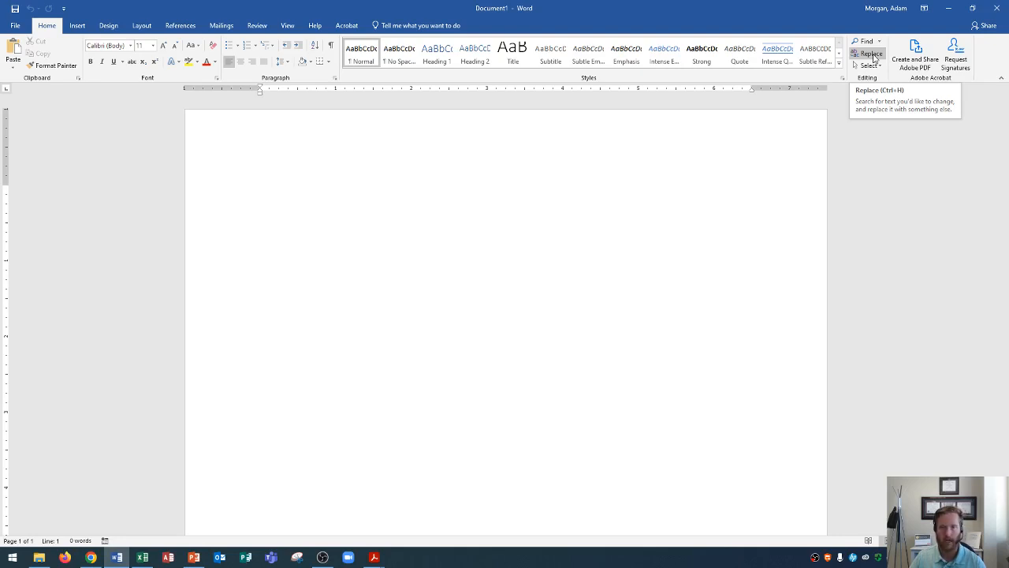
left_click(261, 191)
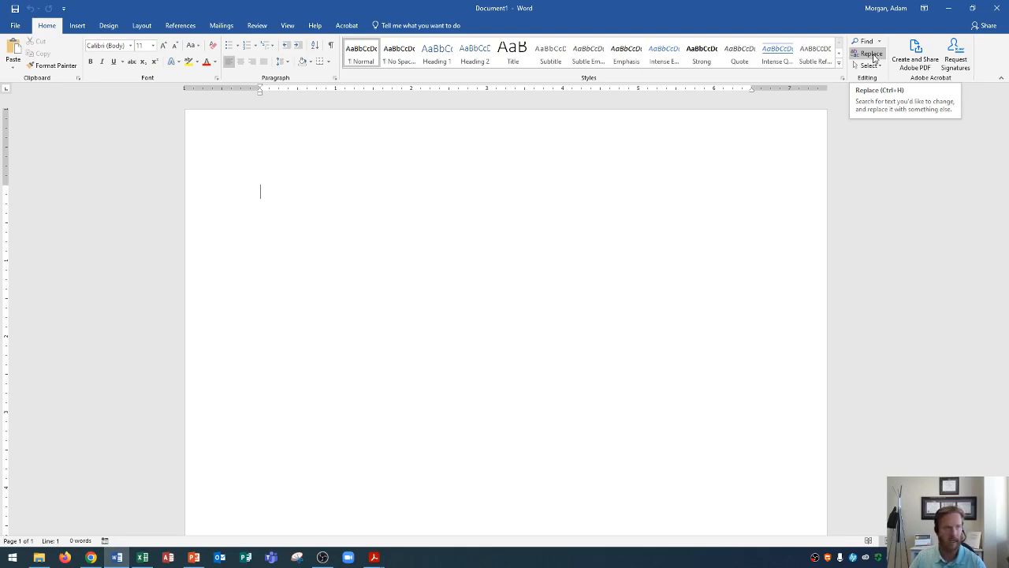
mouse_move(843, 76)
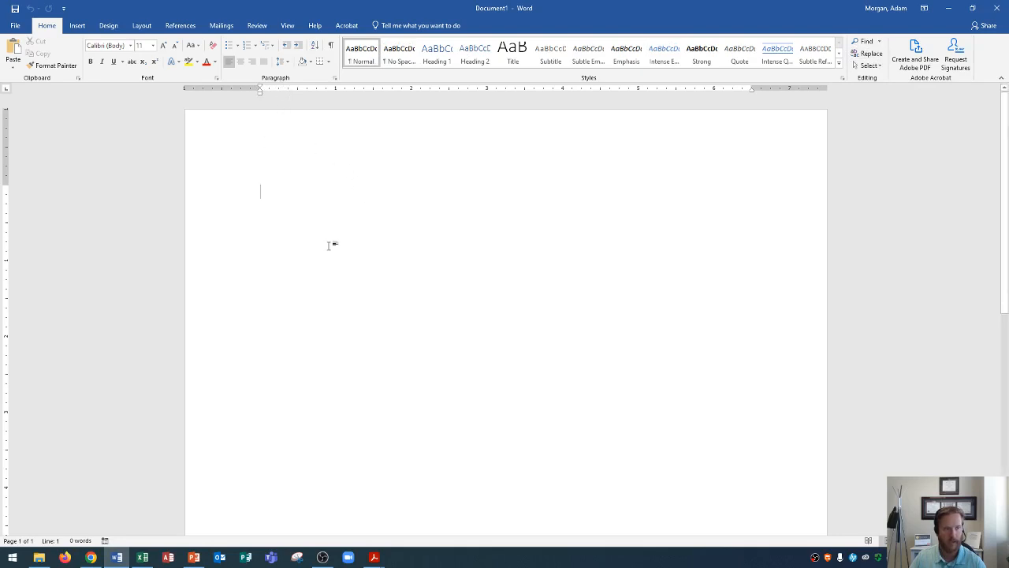
mouse_move(278, 22)
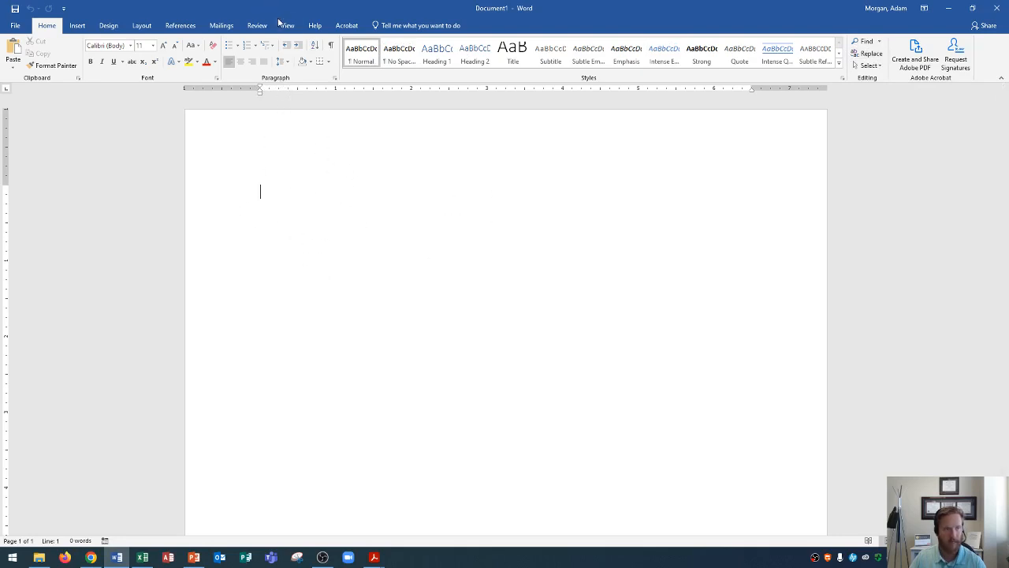
left_click(286, 24)
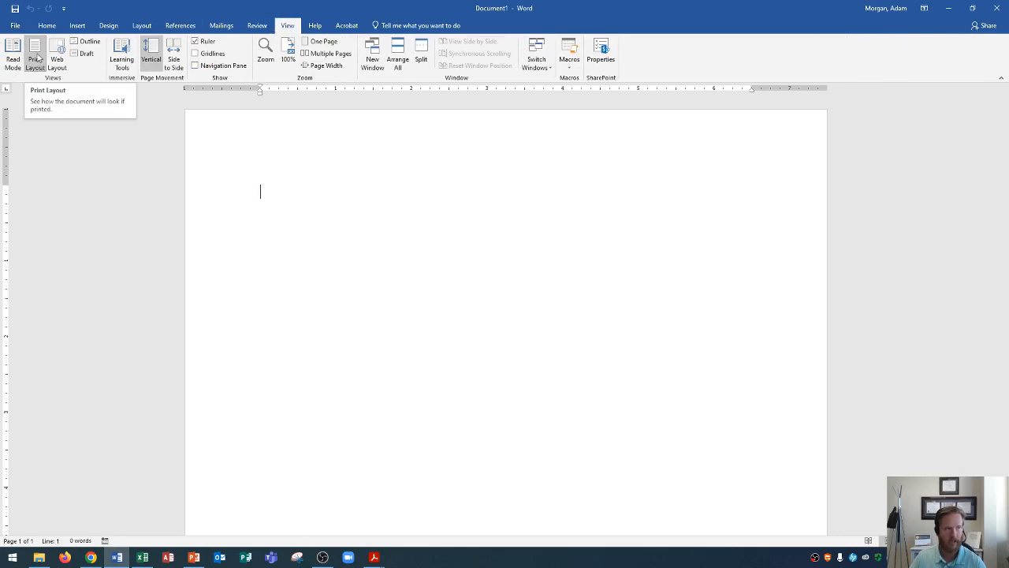
left_click(47, 25)
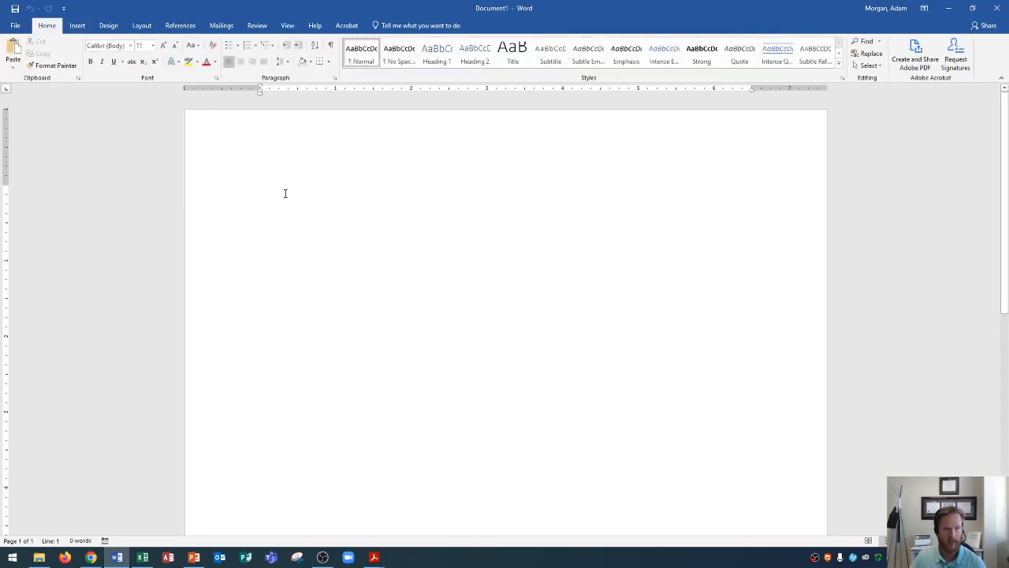
mouse_move(328, 194)
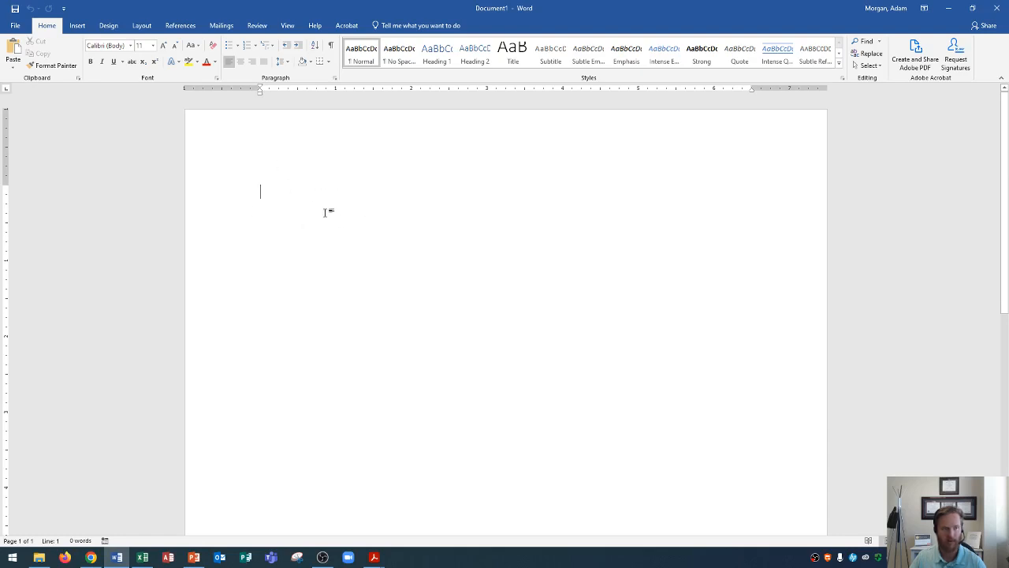
mouse_move(334, 210)
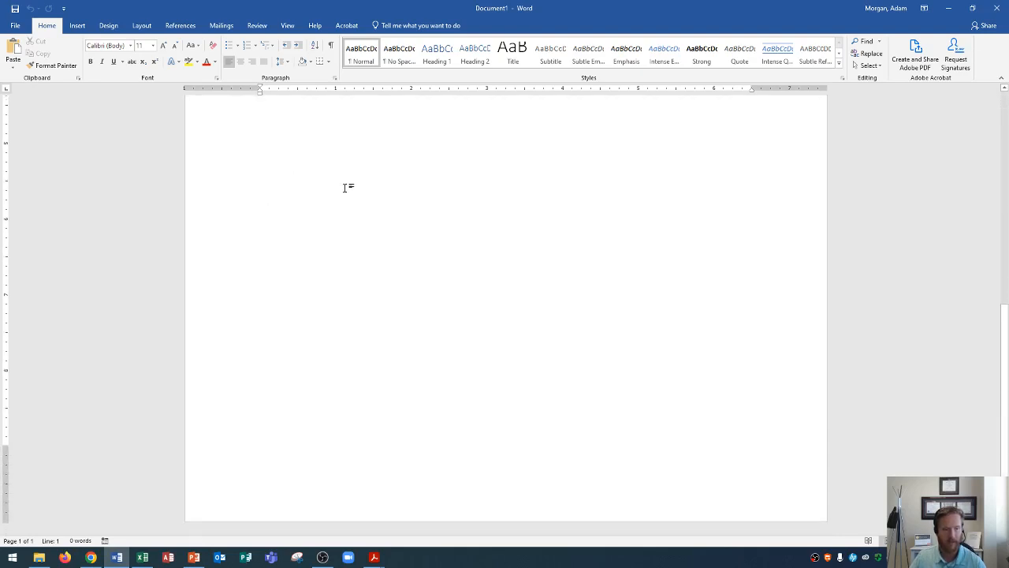
mouse_move(242, 260)
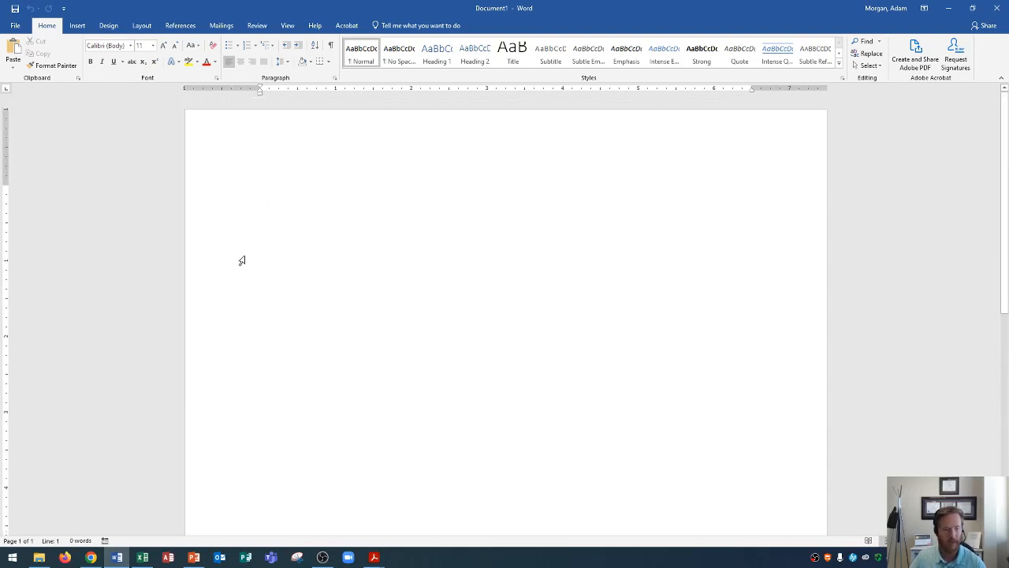
mouse_move(560, 216)
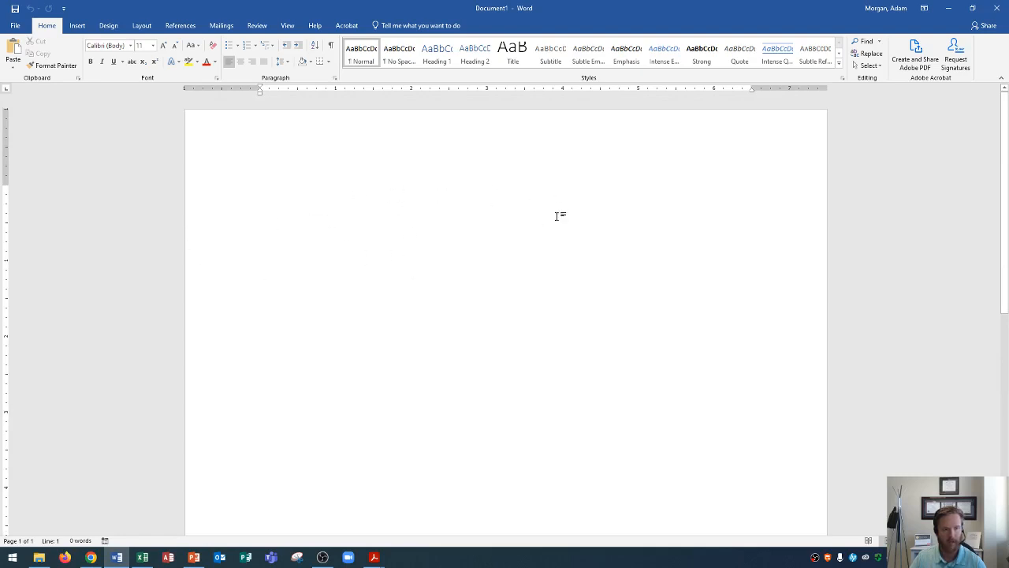
mouse_move(535, 305)
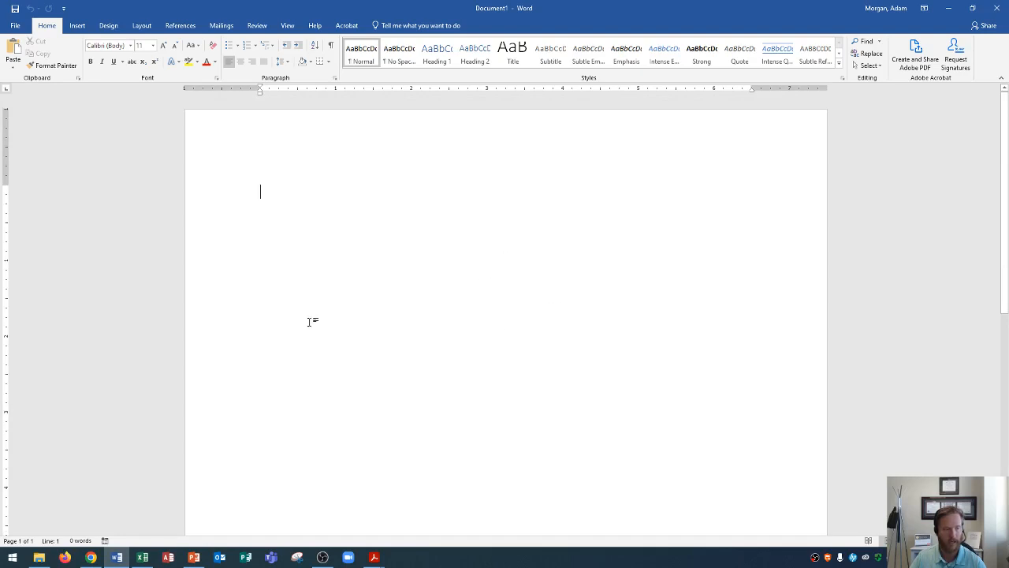
mouse_move(404, 280)
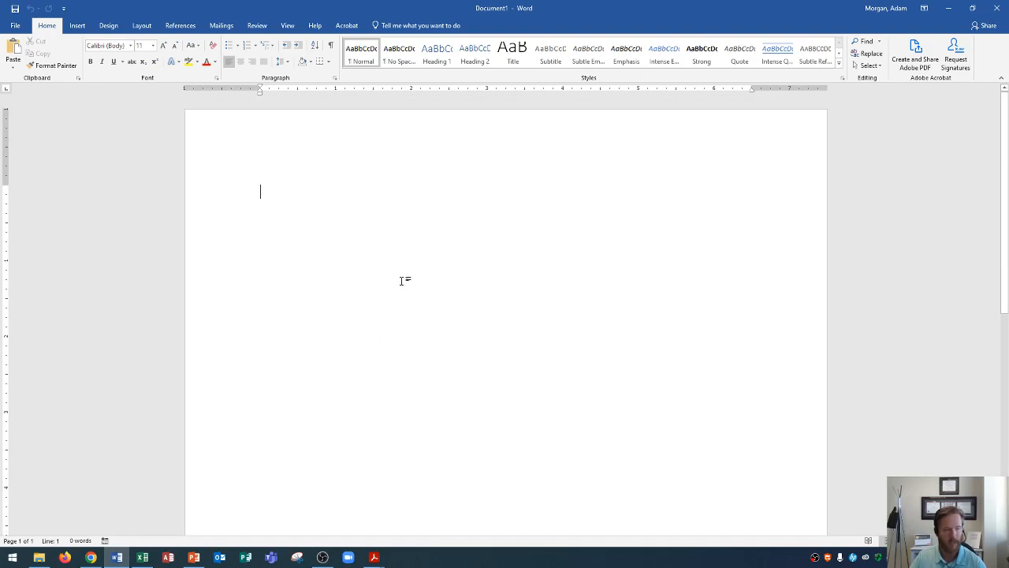
mouse_move(135, 404)
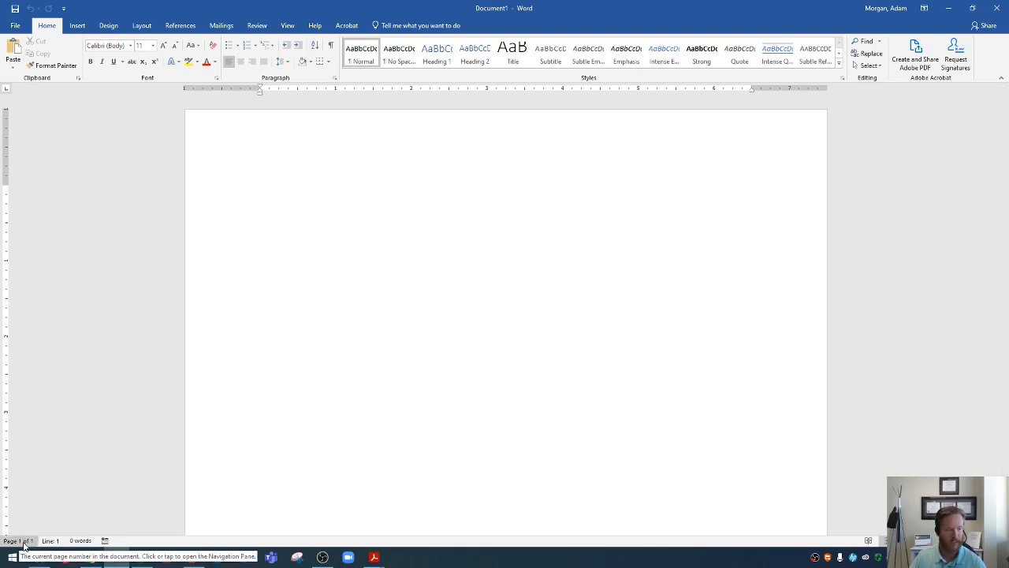
left_click(261, 192)
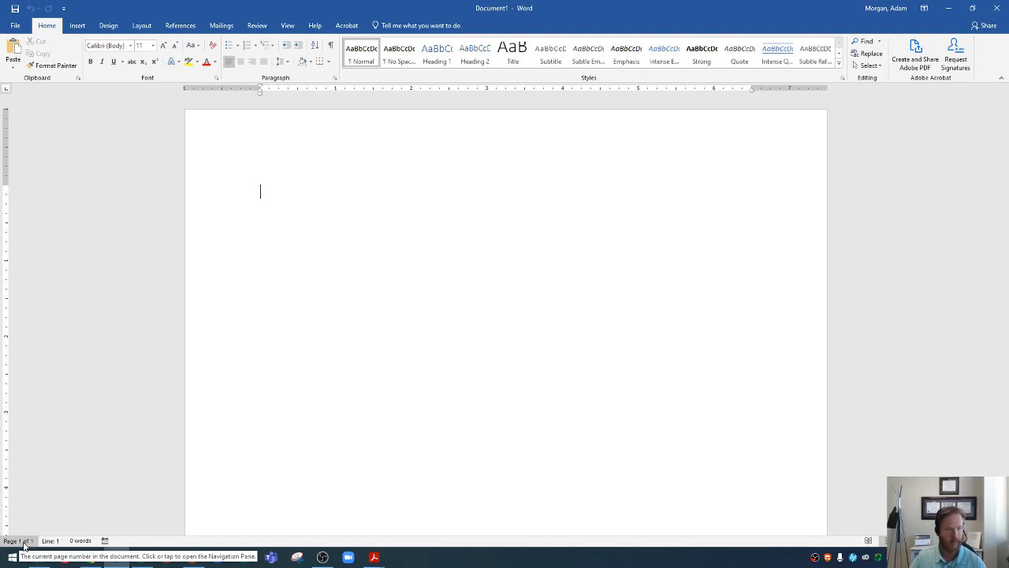
mouse_move(50, 540)
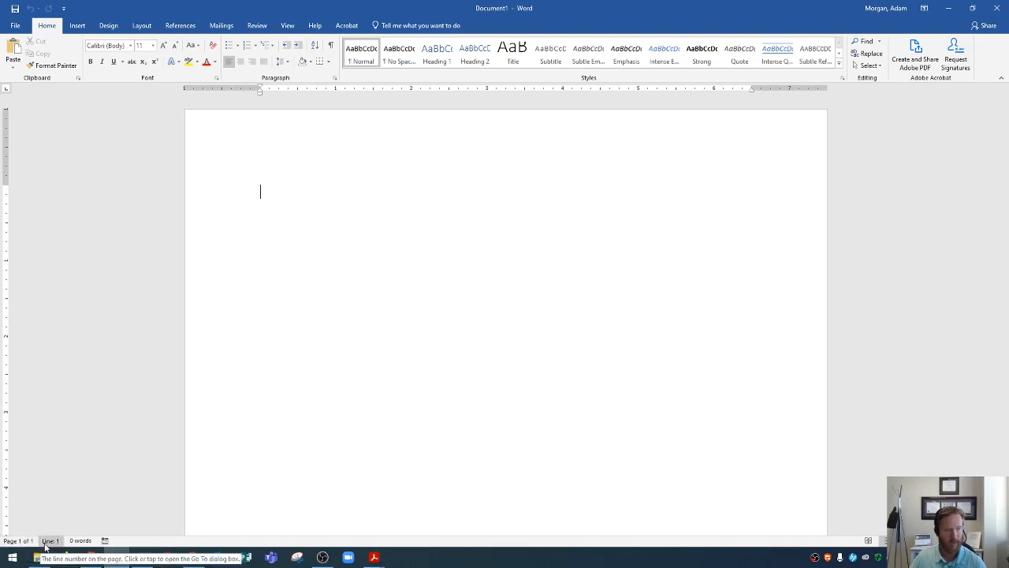
mouse_move(81, 540)
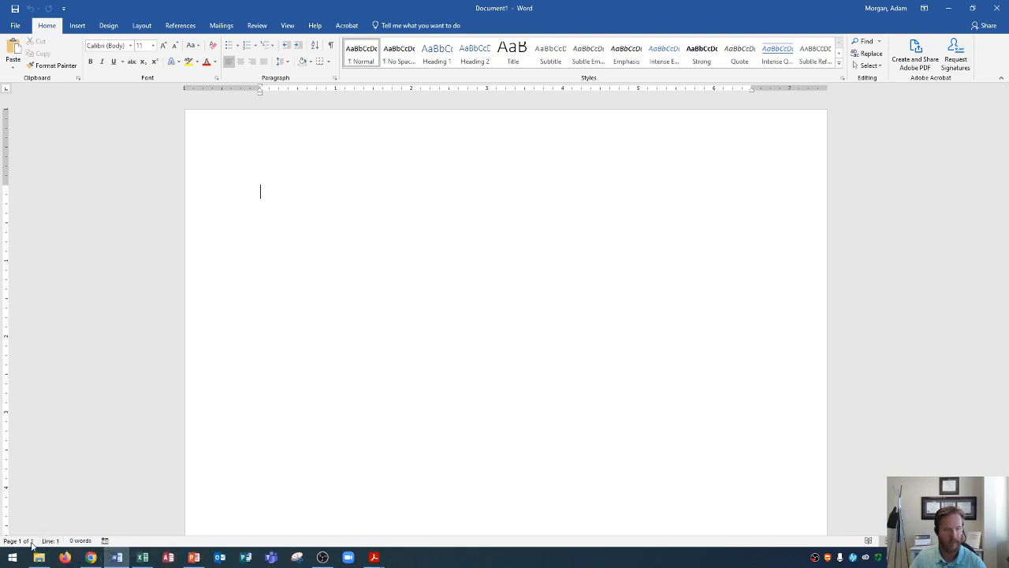
mouse_move(19, 540)
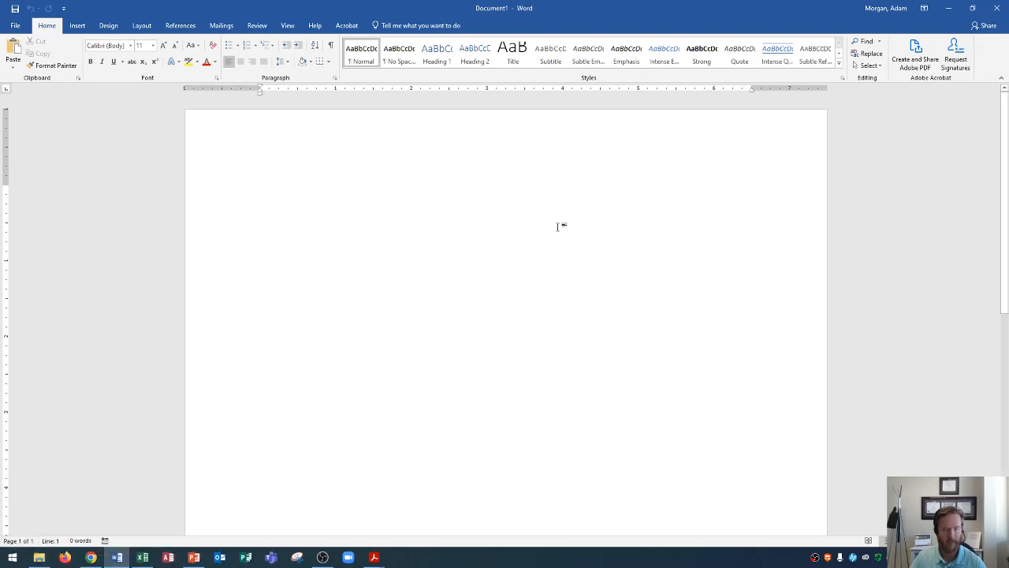
mouse_move(848, 544)
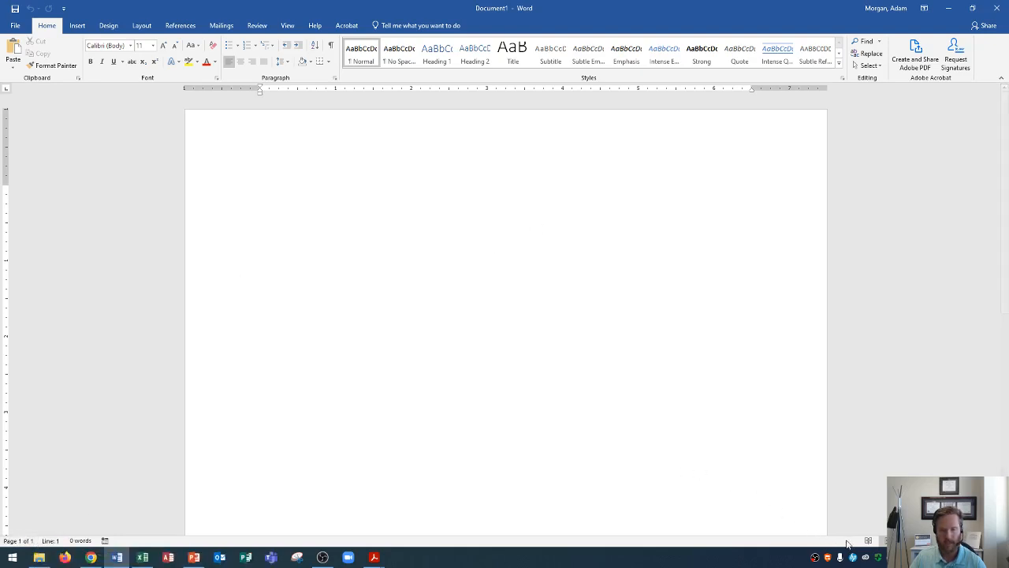
left_click(260, 191)
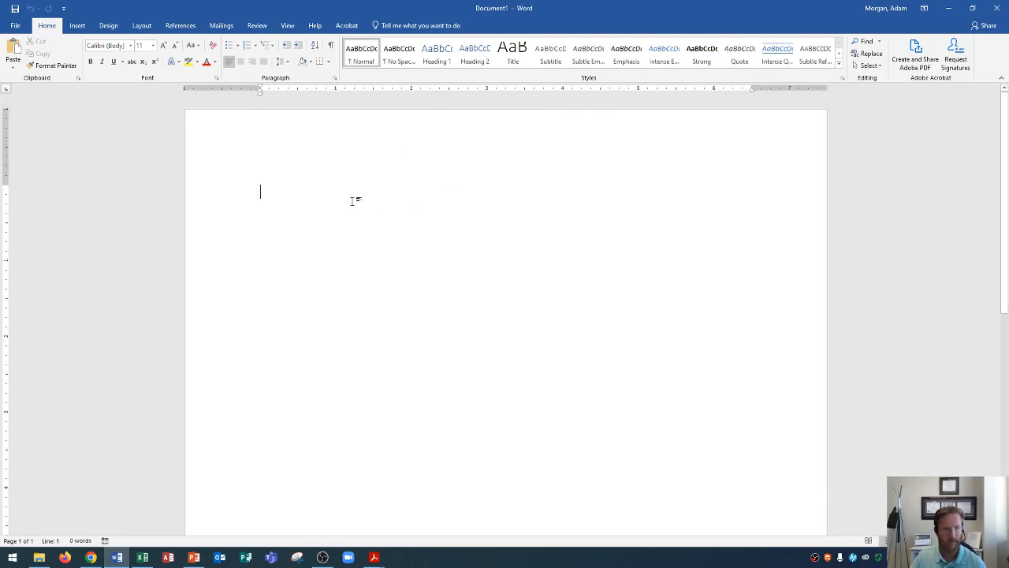
mouse_move(361, 194)
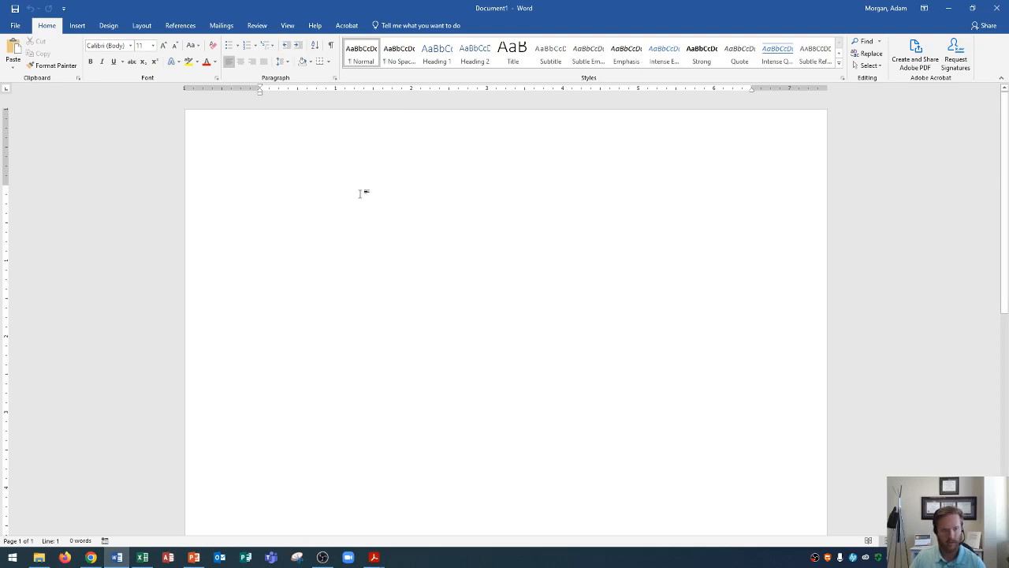
mouse_move(460, 194)
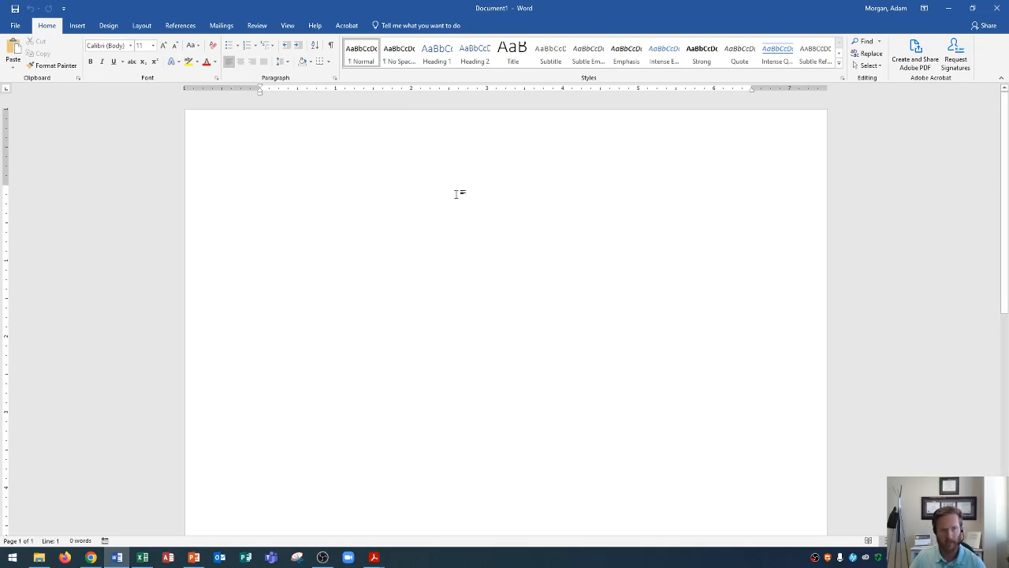
mouse_move(447, 212)
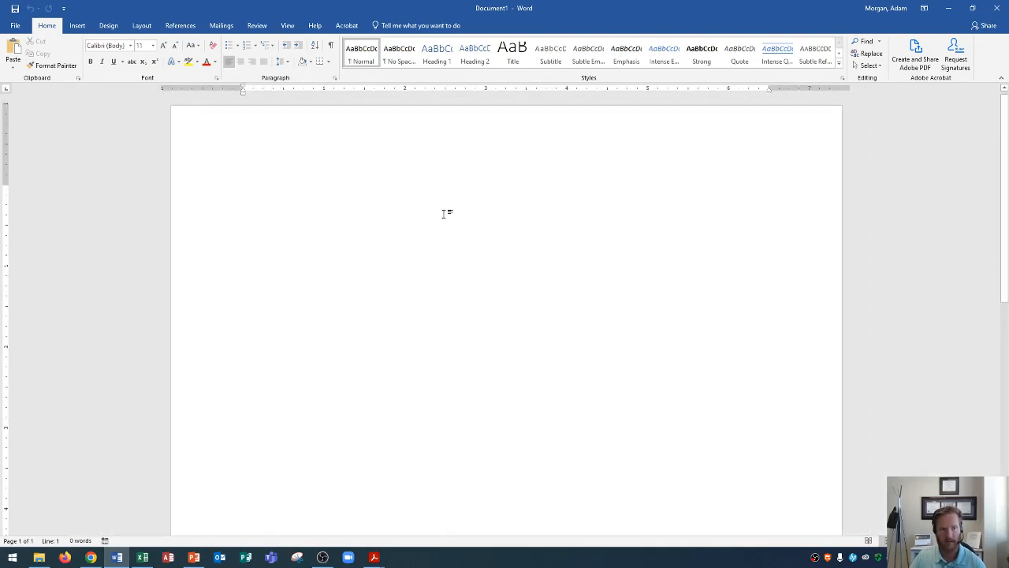
left_click(260, 191)
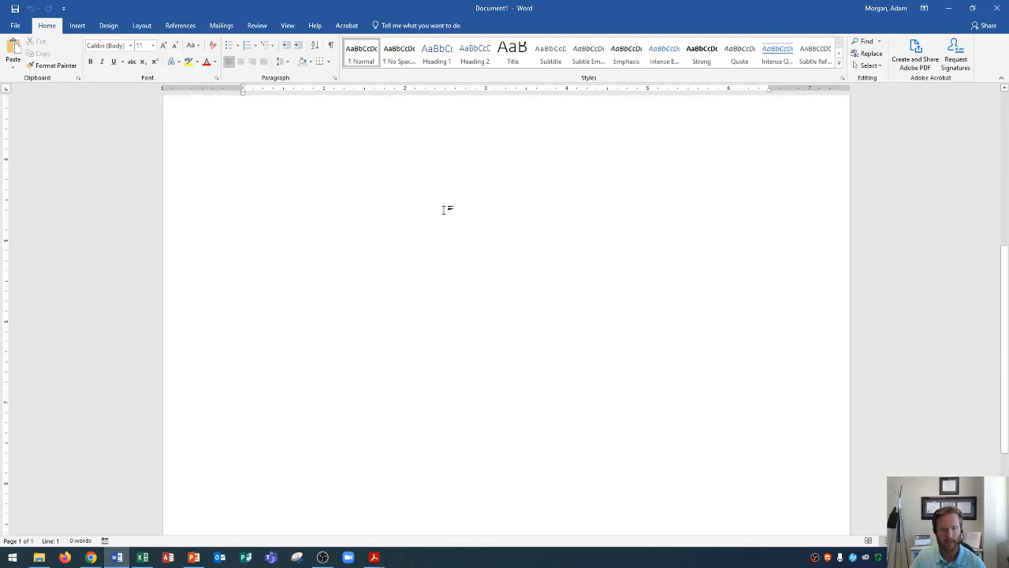
left_click(244, 198)
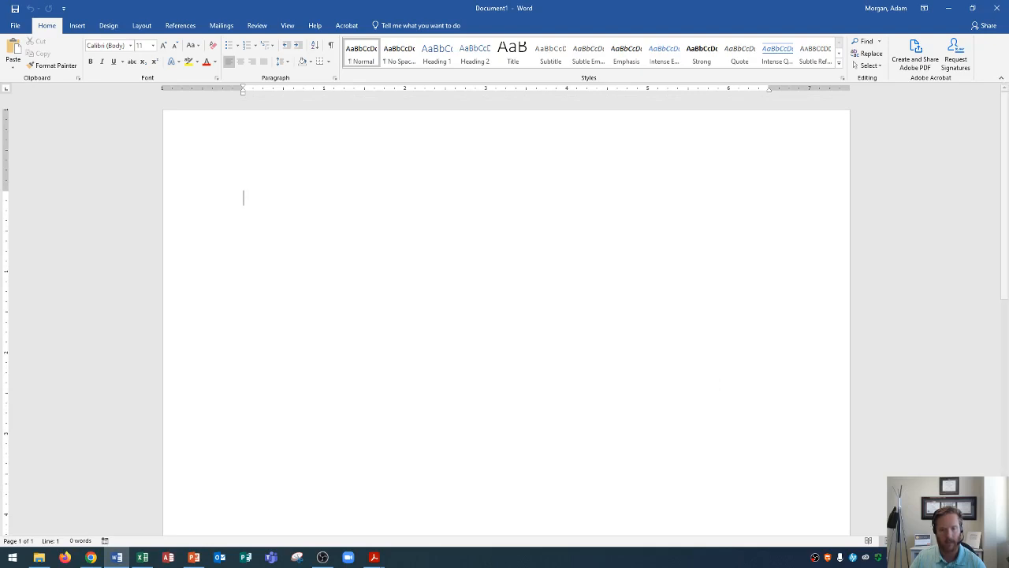
mouse_move(993, 279)
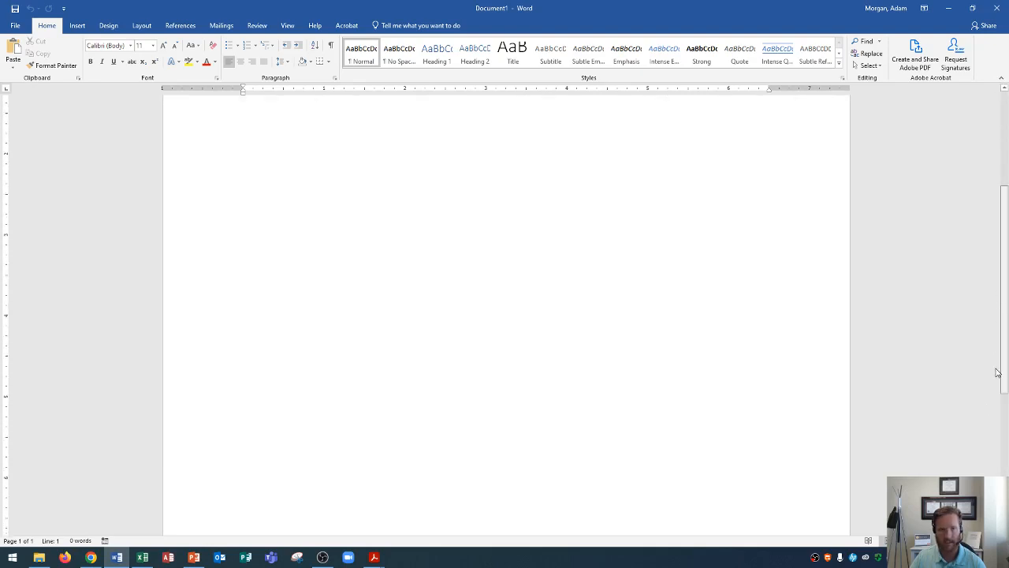
scroll("up", 3)
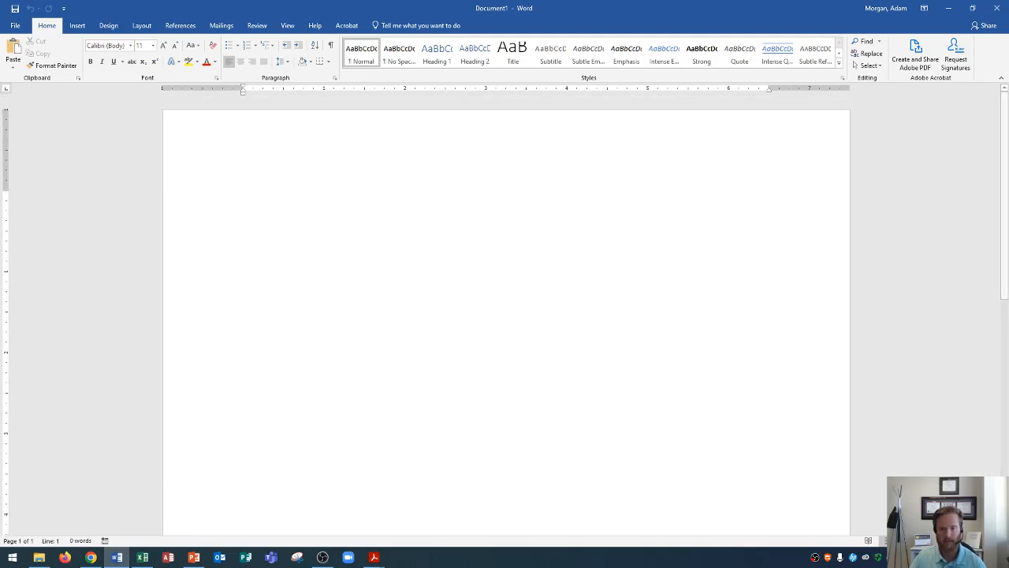